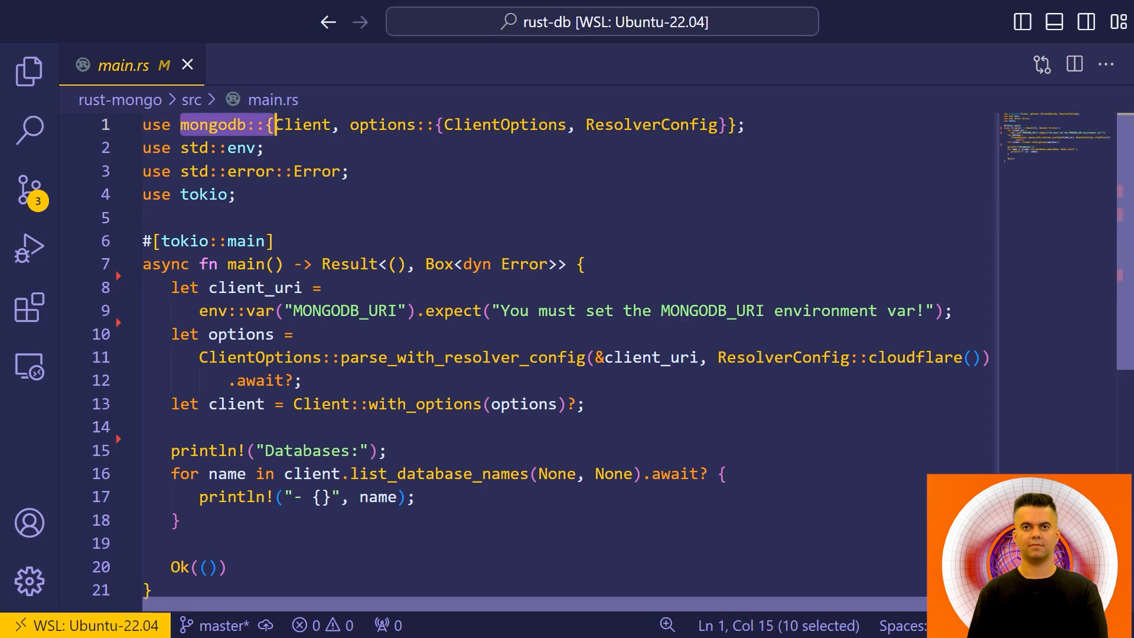
- Walk through main.rs, highlighting the tokio import and the Box<dyn Error> return type
key("ctrl+a")
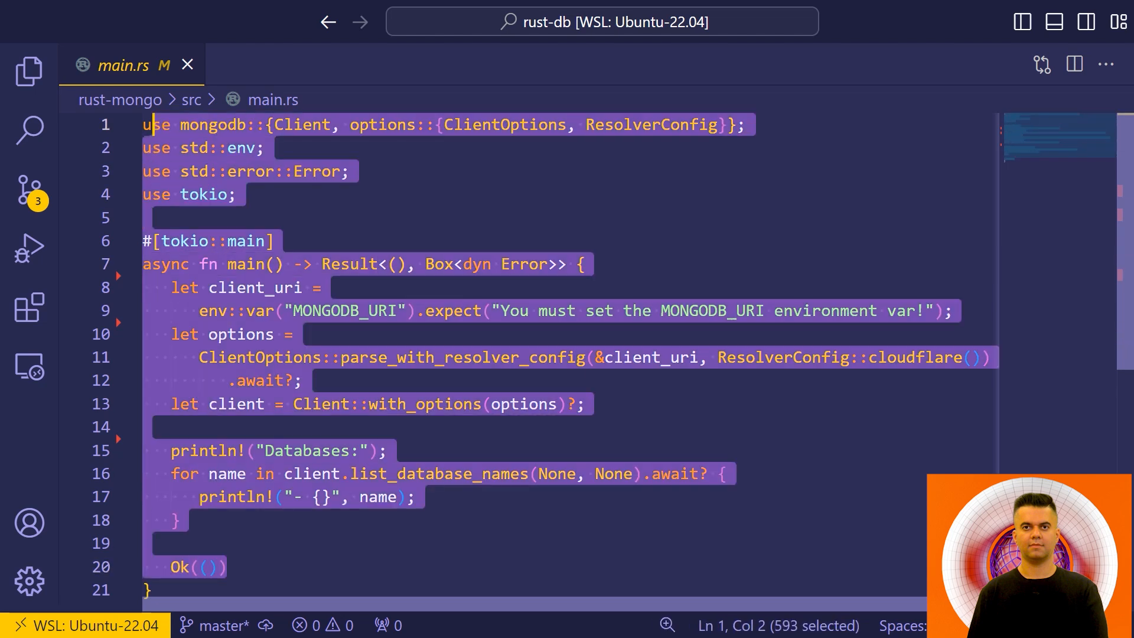
left_click(273, 241)
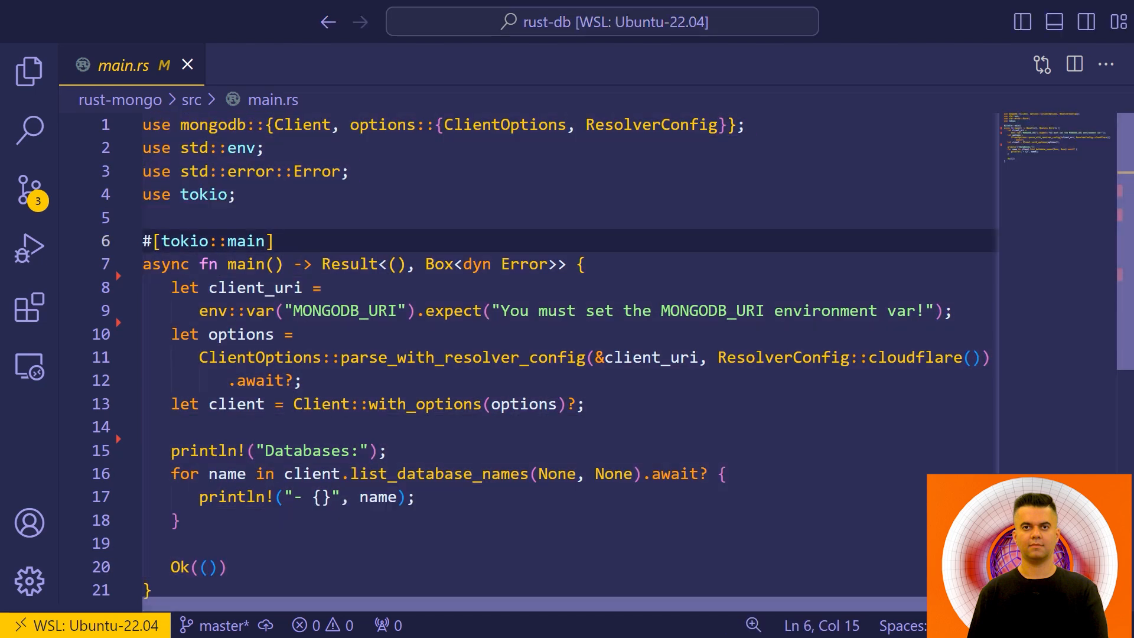
left_click(238, 194)
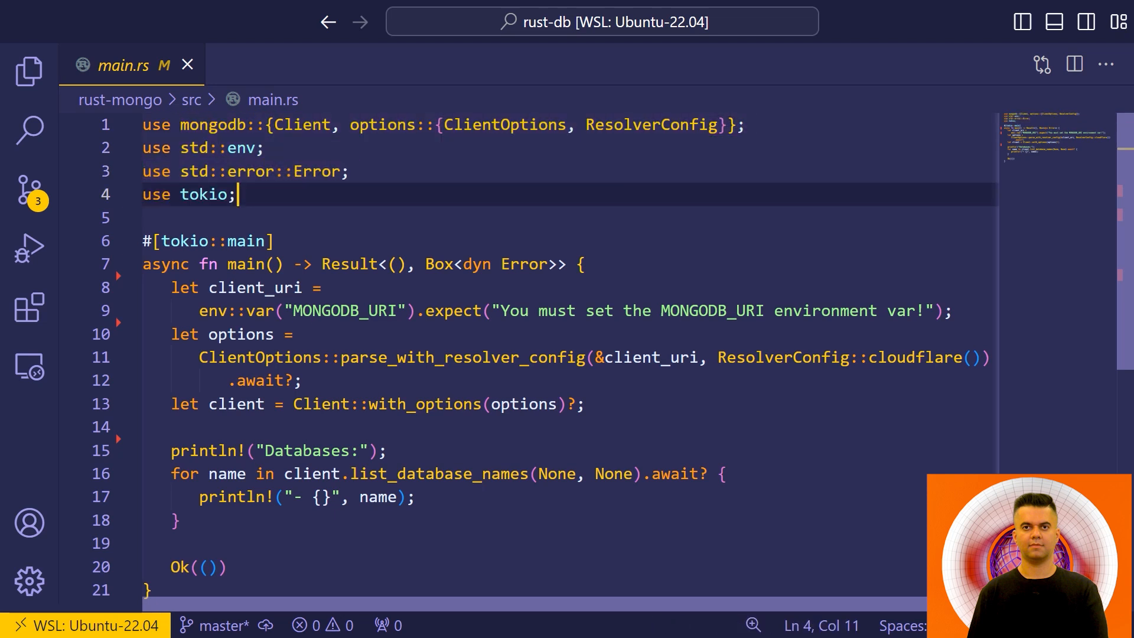
double_click(225, 124)
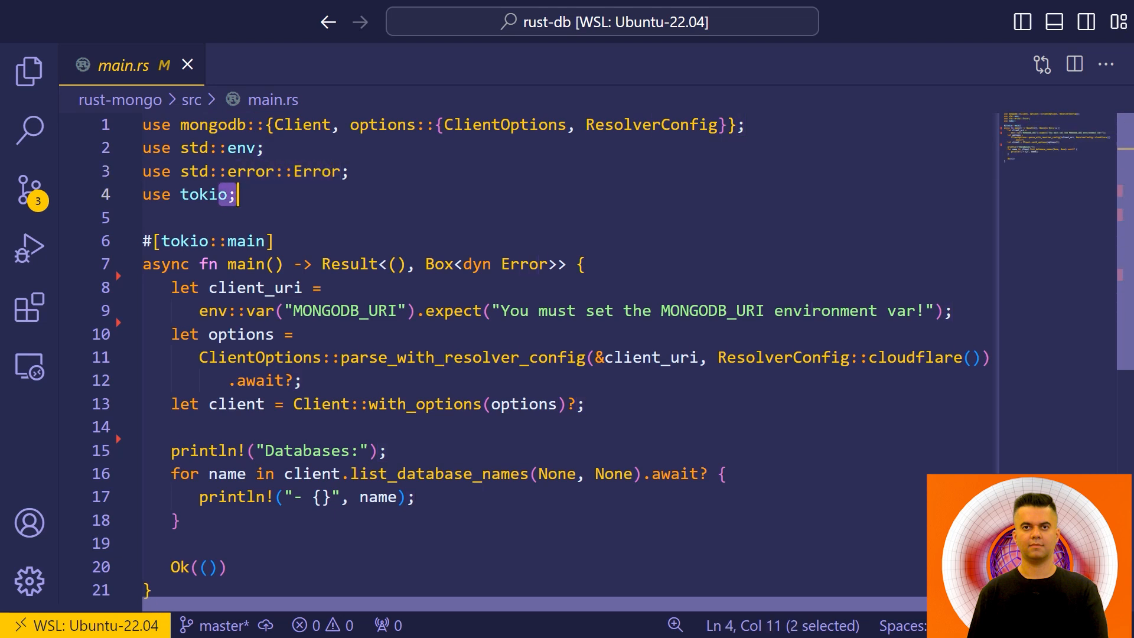
left_click(281, 125)
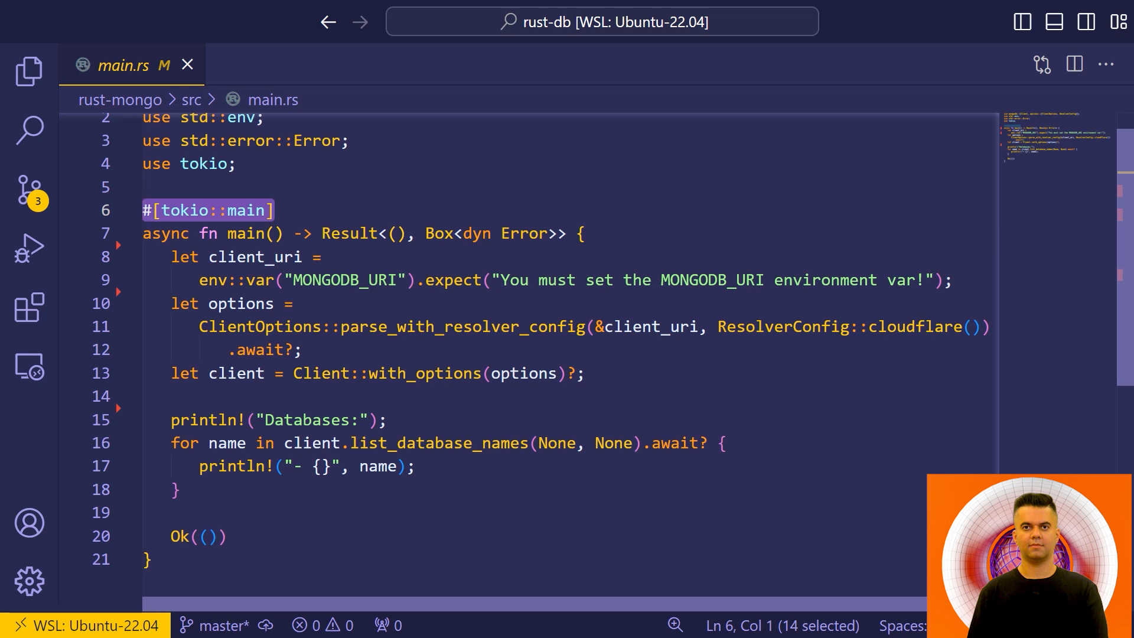
left_click(275, 210)
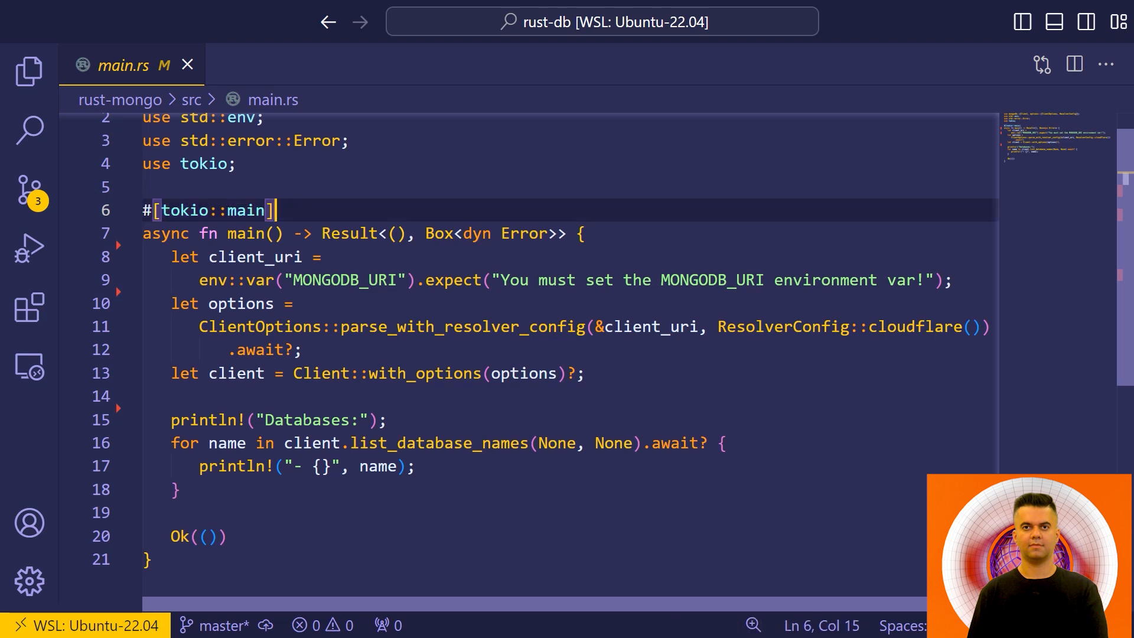
left_click_drag(274, 210, 170, 210)
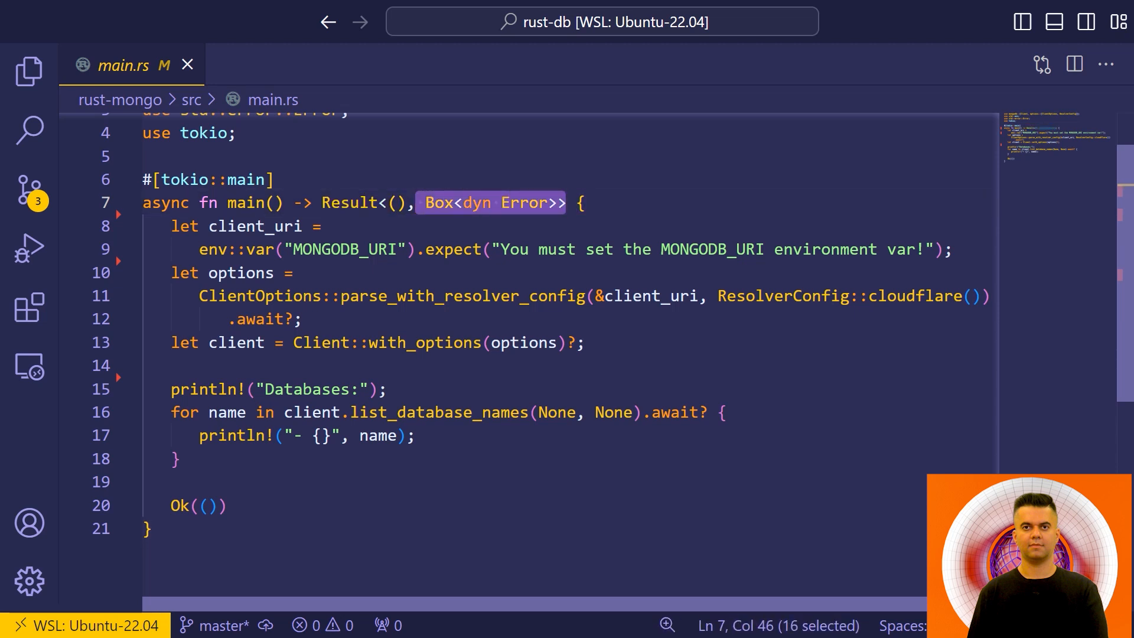
key("shift+Right")
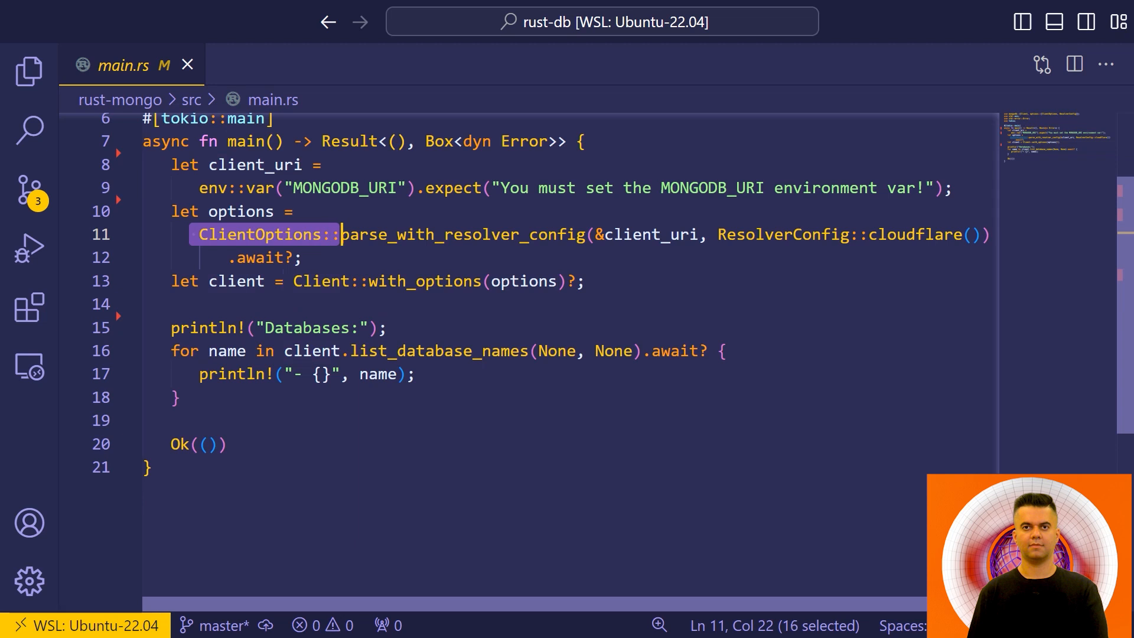
- Continue reviewing main.rs, highlighting the .await? call, client options argument and loop
left_click_drag(340, 234, 426, 234)
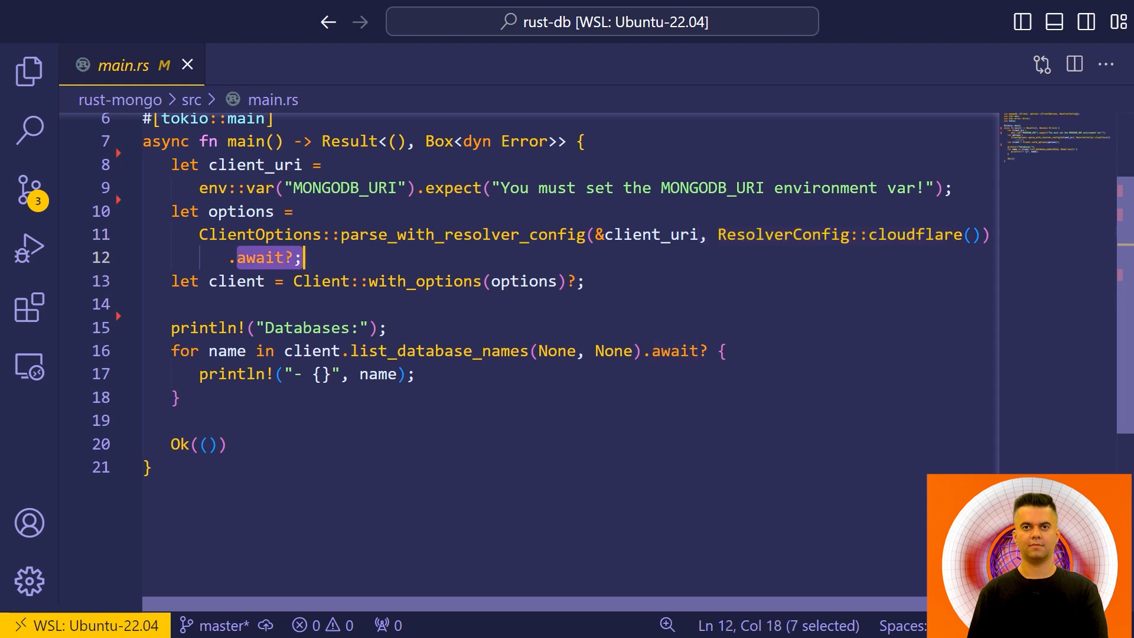
left_click(231, 257)
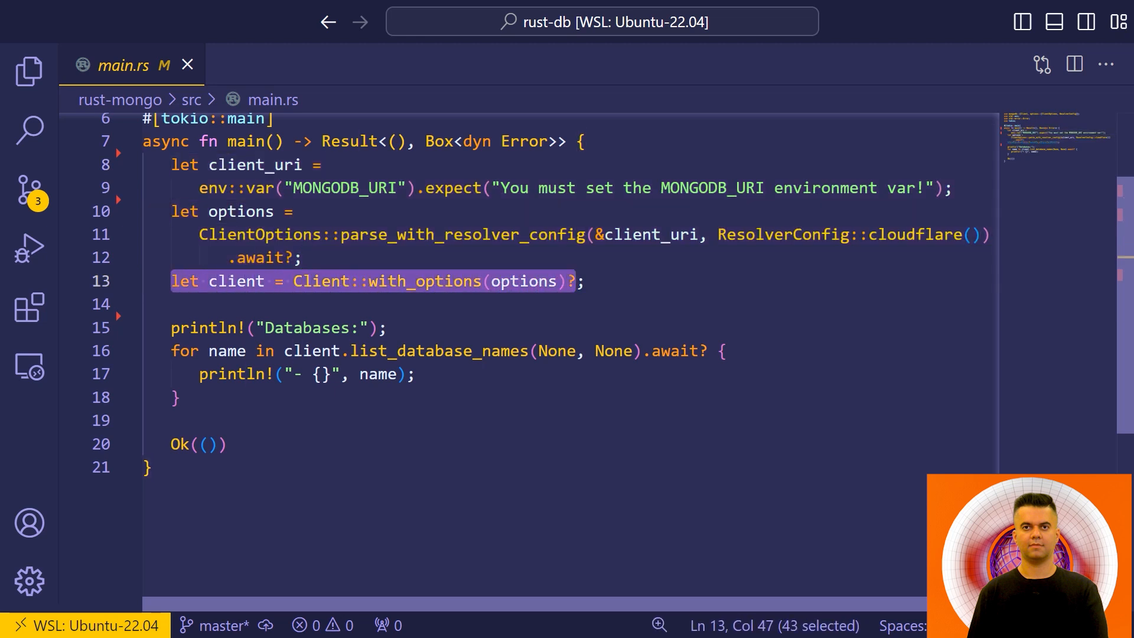
left_click(541, 281)
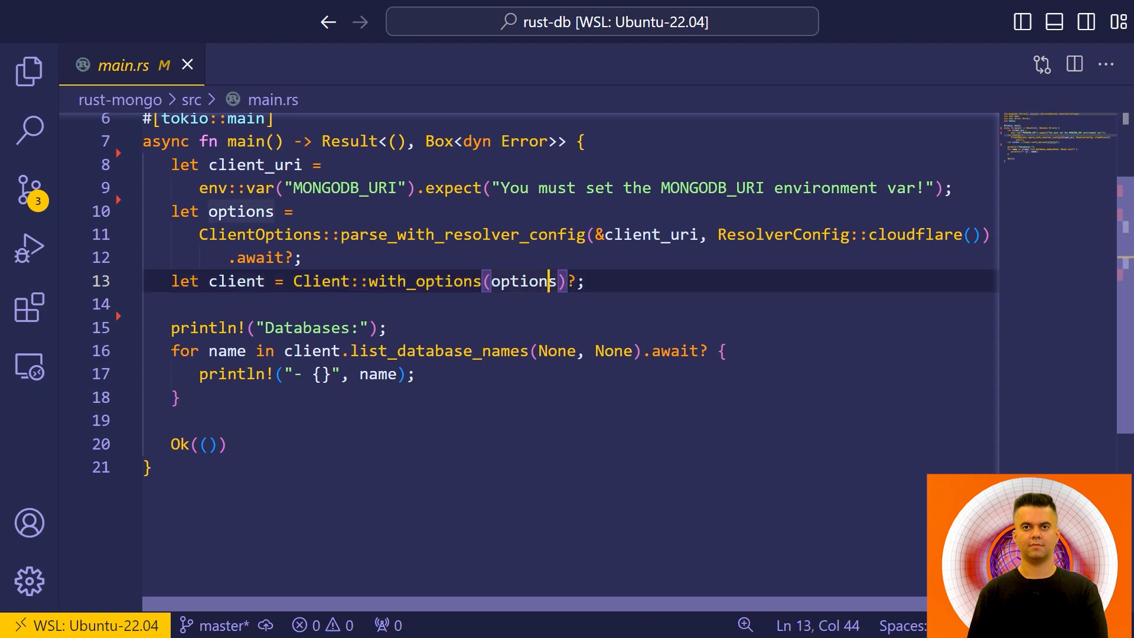
double_click(236, 281)
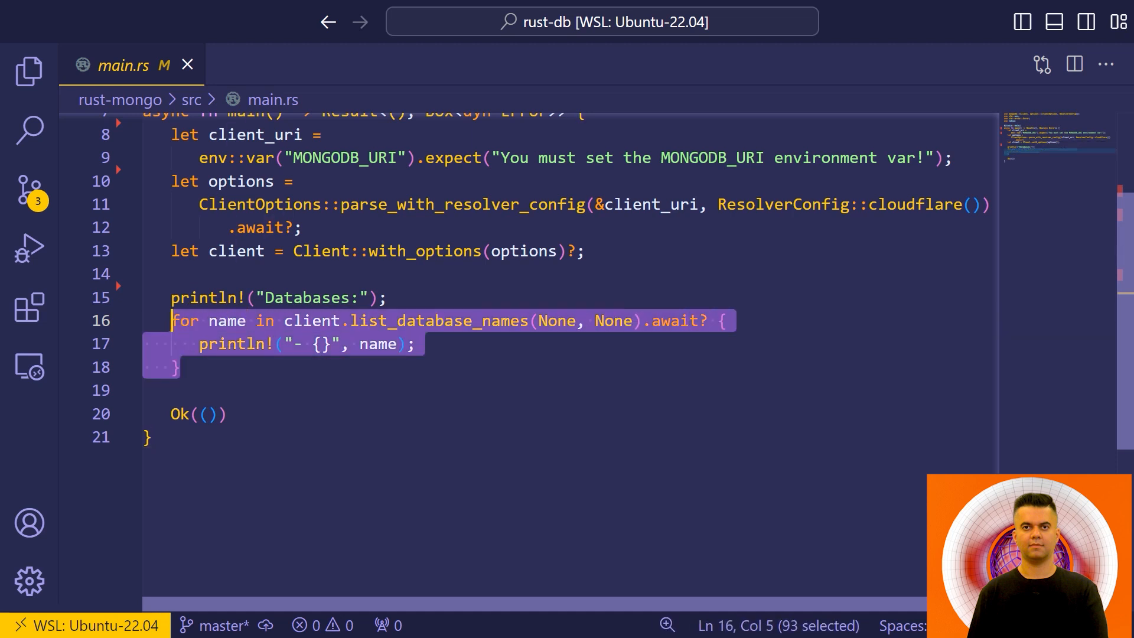
left_click(181, 367)
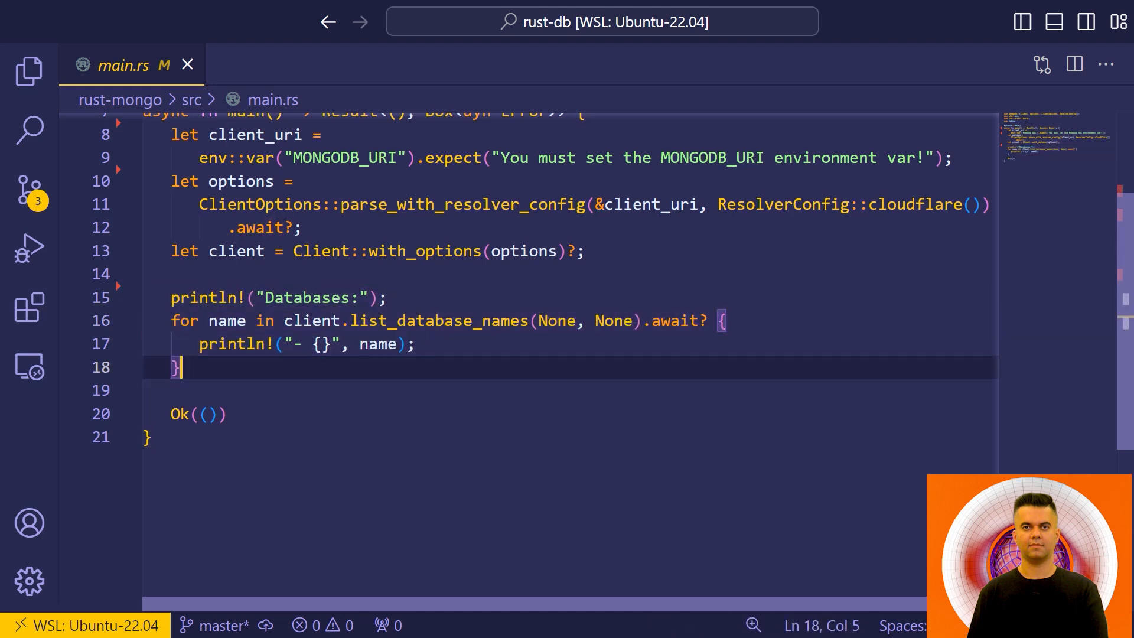
double_click(376, 343)
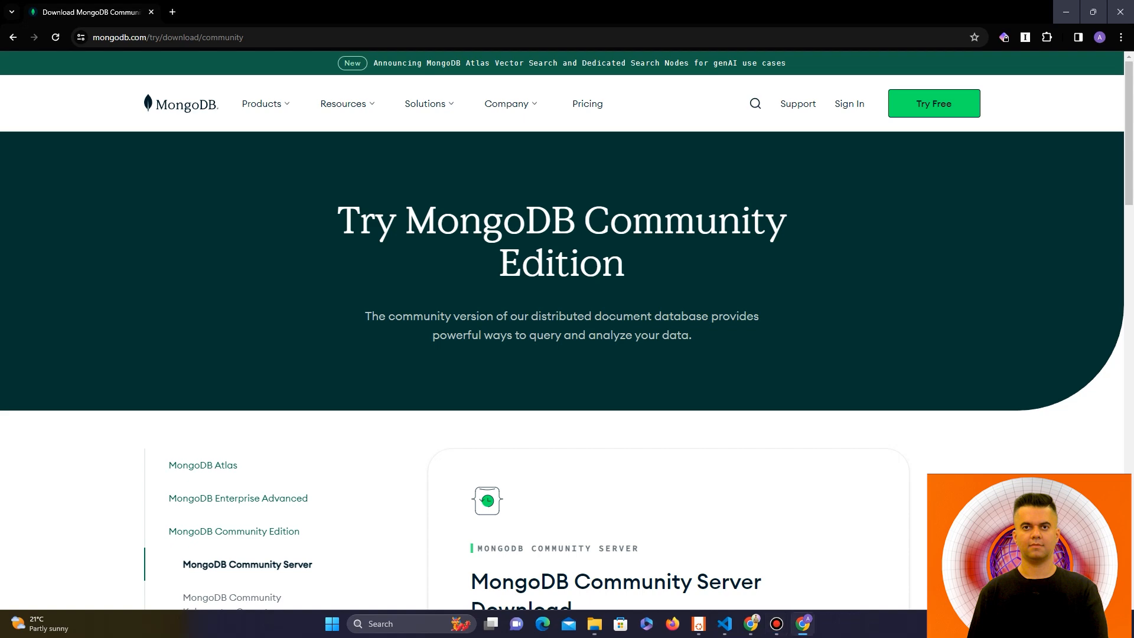
- Sign in to MongoDB Atlas with a Google account
left_click(849, 103)
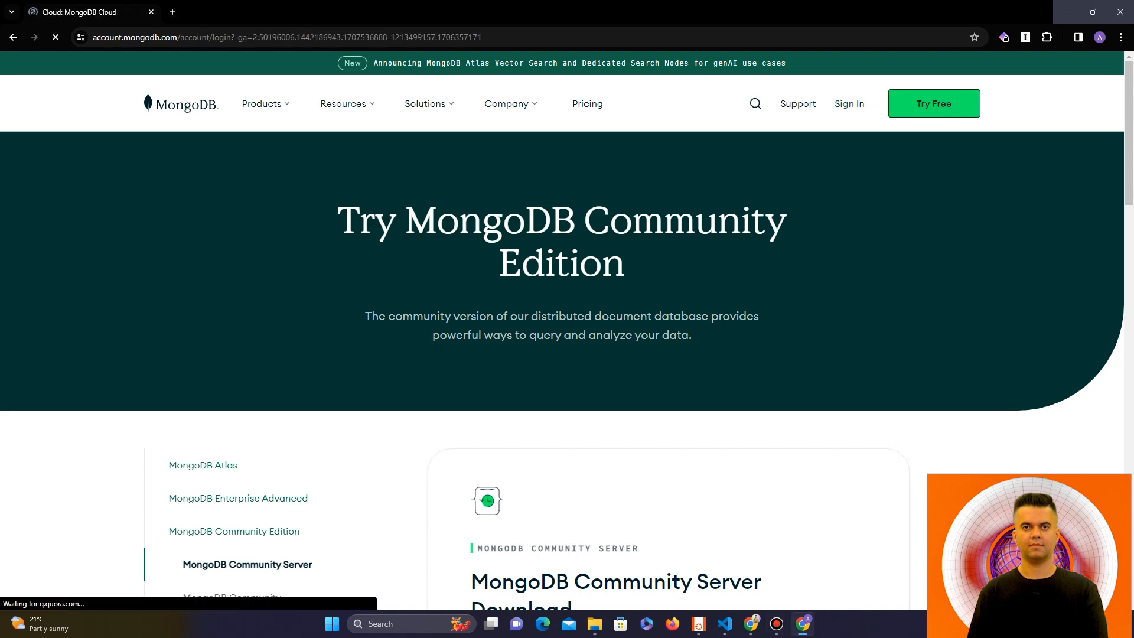
left_click(848, 103)
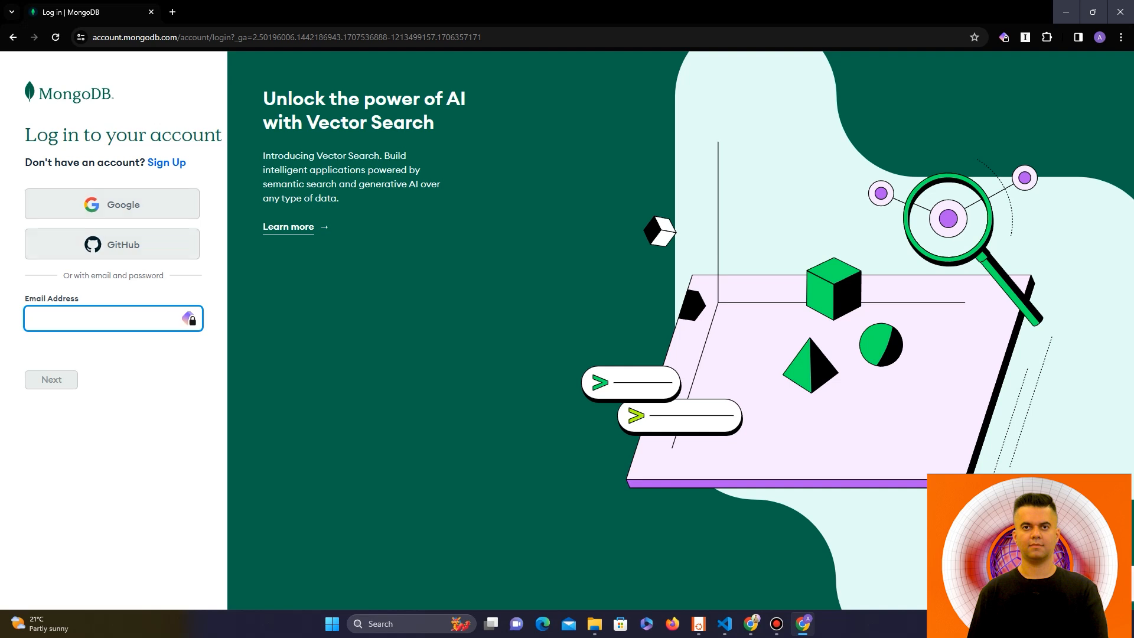
left_click(112, 204)
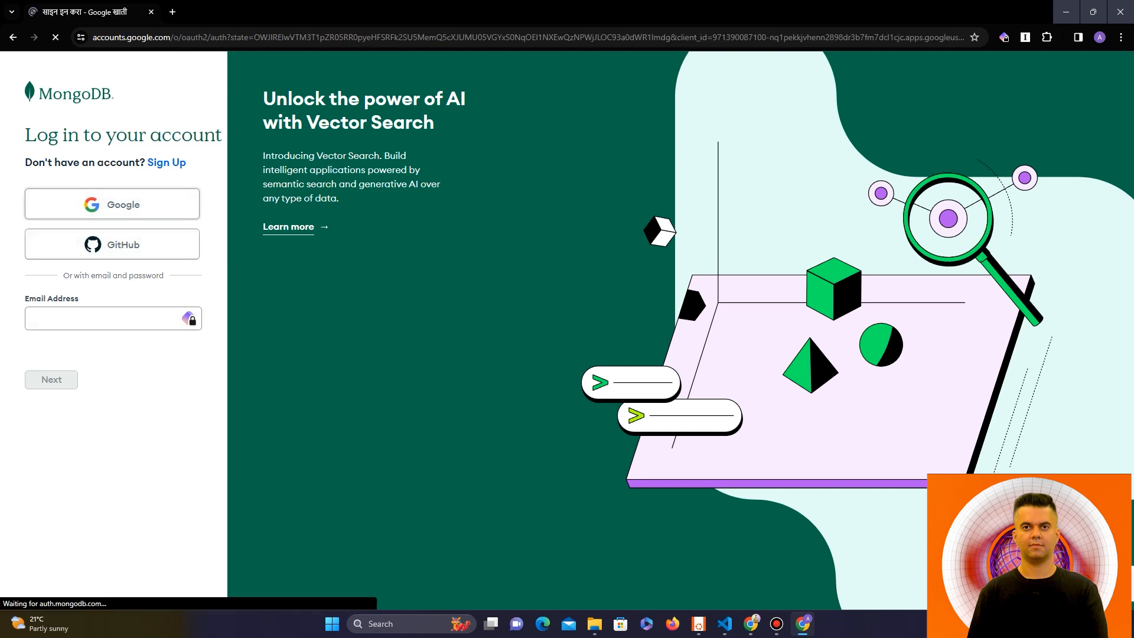
left_click(112, 204)
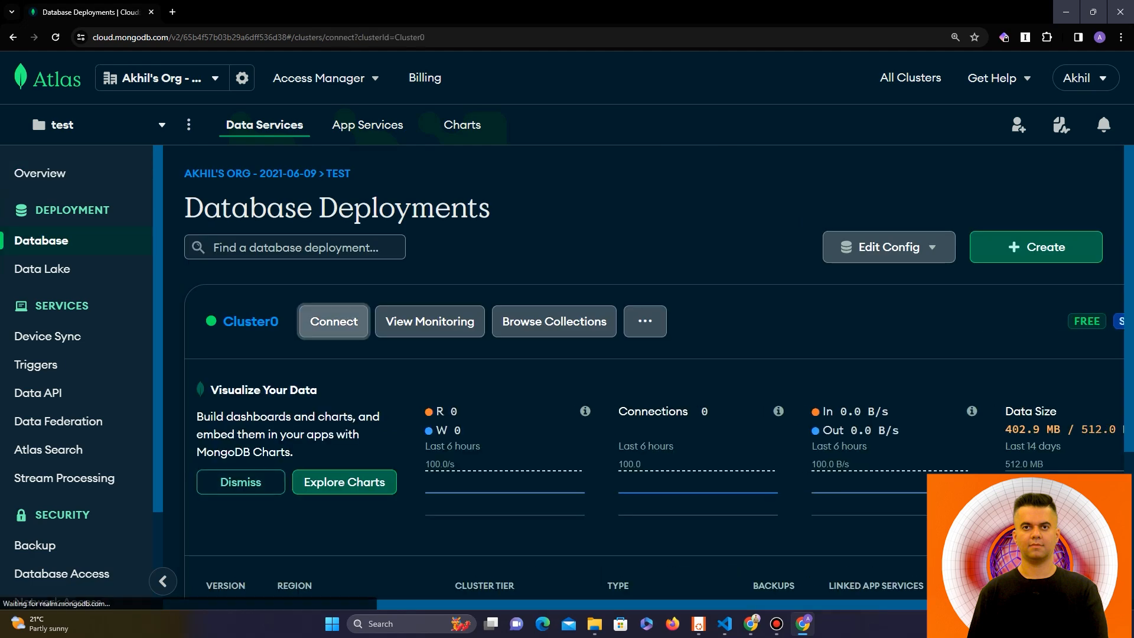
- Copy Cluster0's connection string from its Connect dialog, then close the dialog
left_click(334, 321)
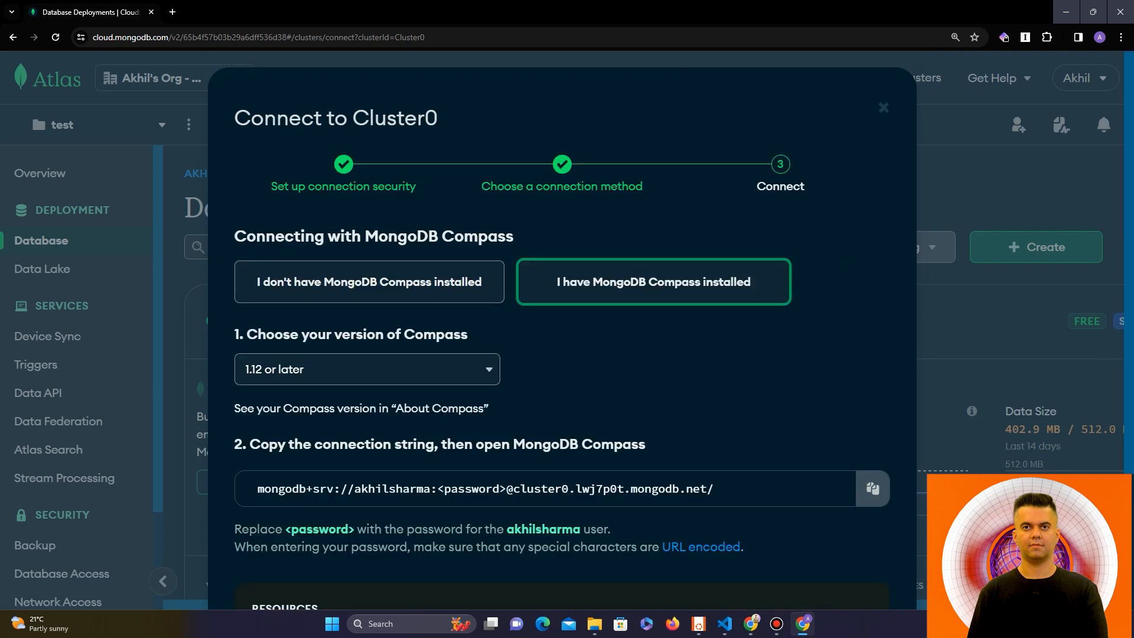
scroll("down", 3)
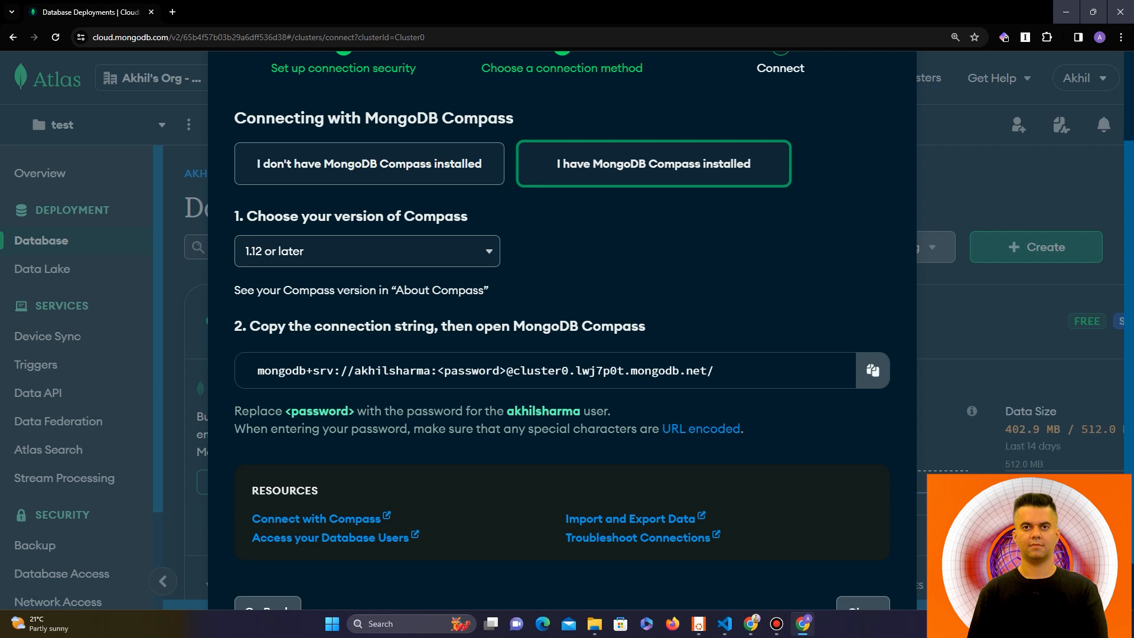
left_click(872, 370)
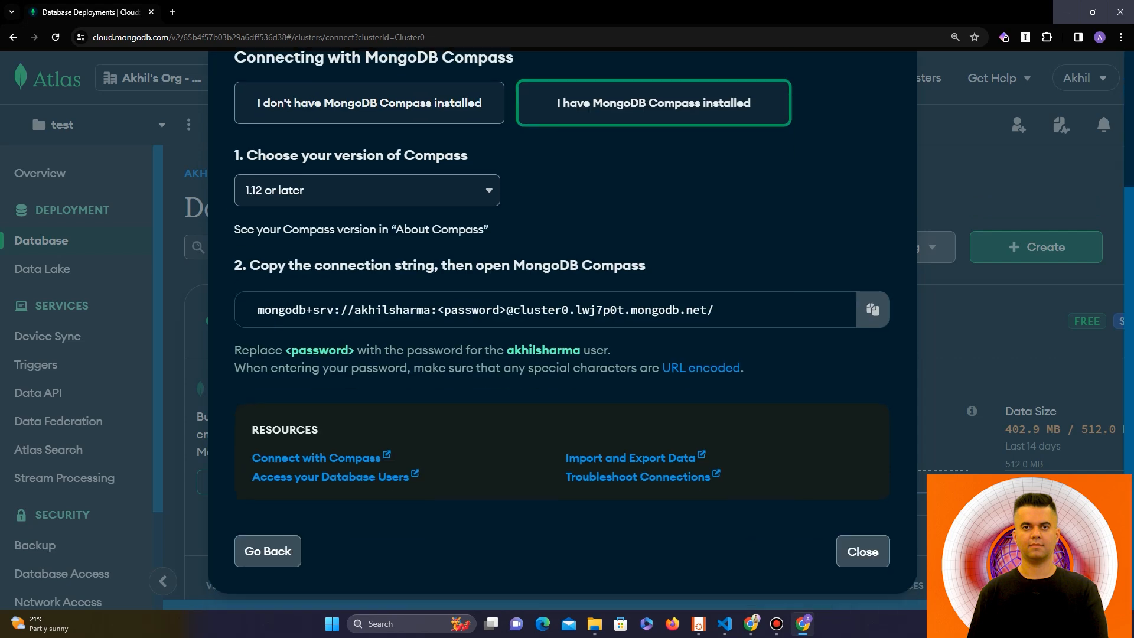
scroll("up", 3)
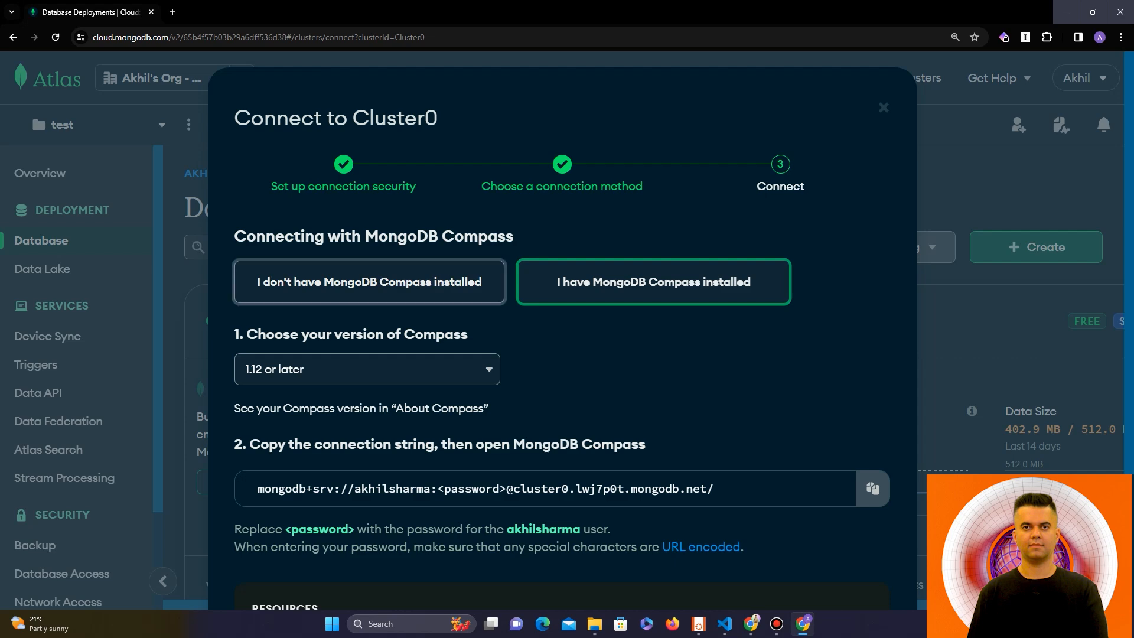
left_click(883, 106)
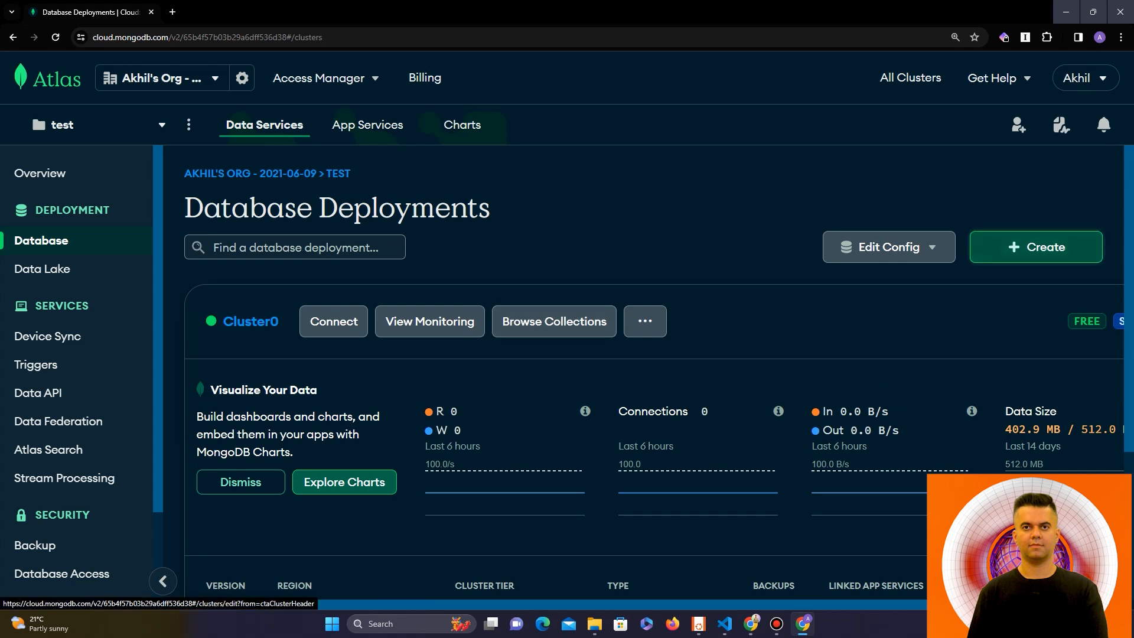
- Browse Create New Cluster options and the $0.51/hour Cluster Tier price, then cancel
left_click(1034, 247)
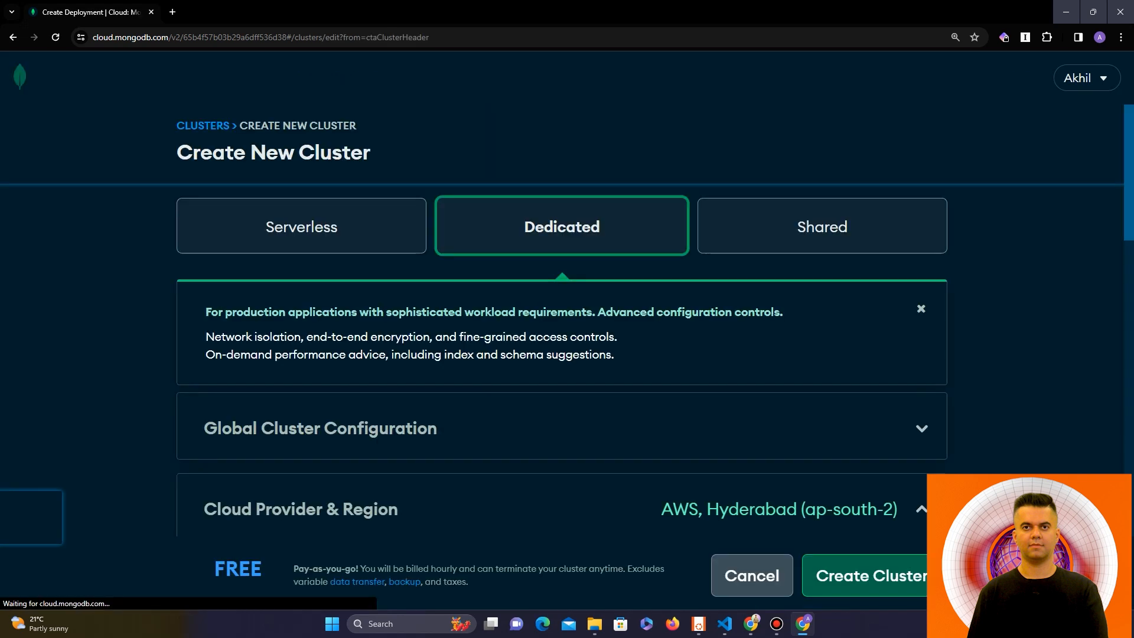
scroll("down", 3)
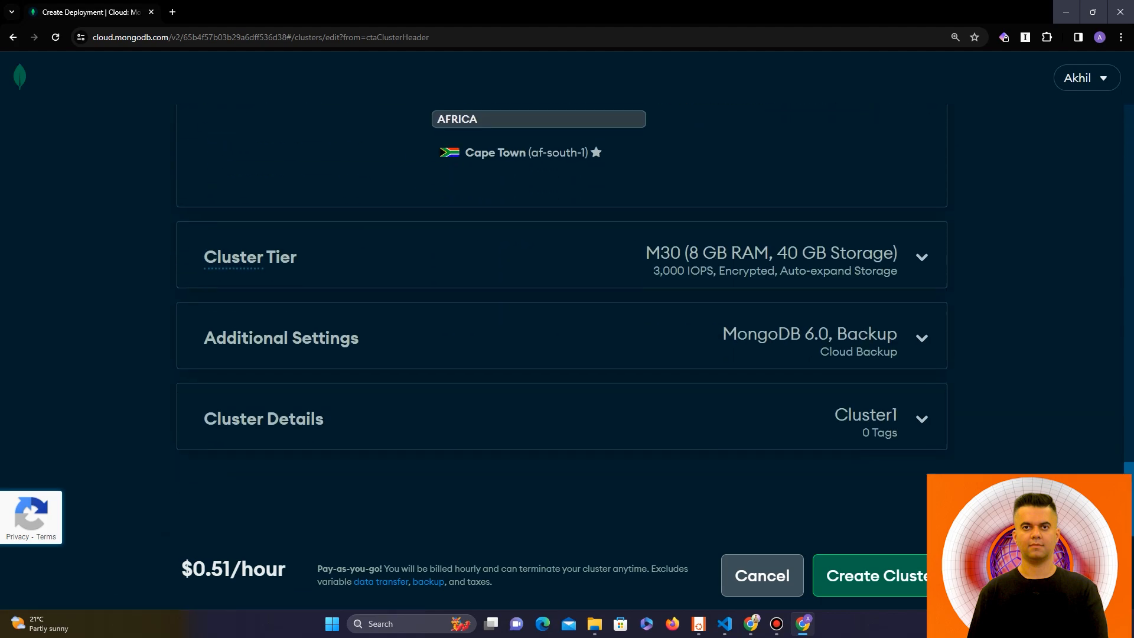
scroll("up", 3)
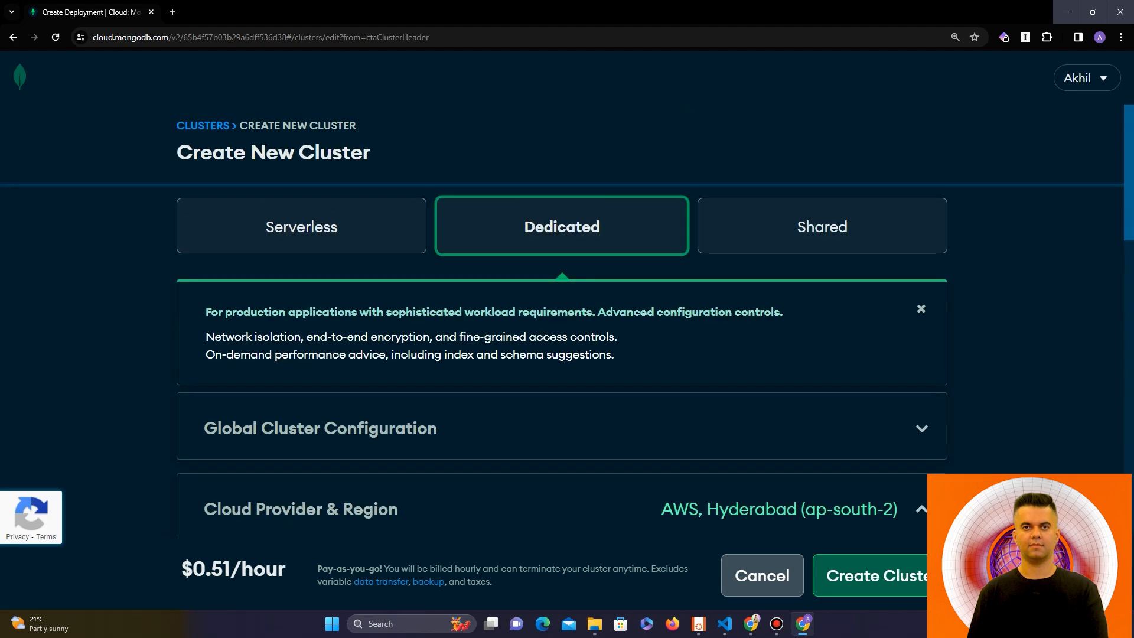
scroll("down", 3)
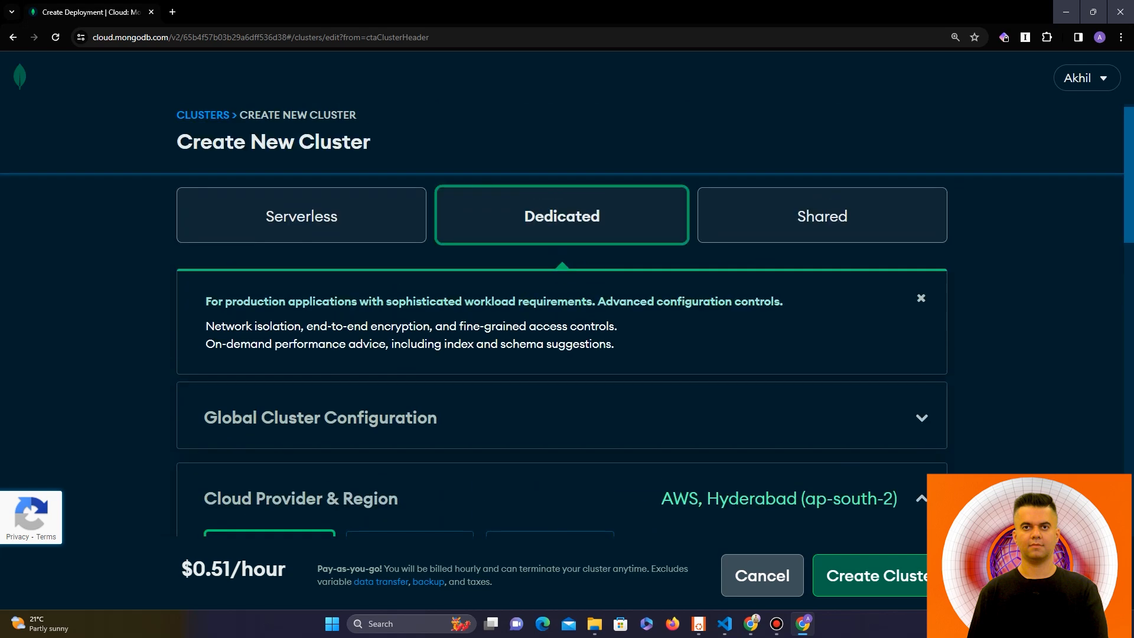
scroll("down", 3)
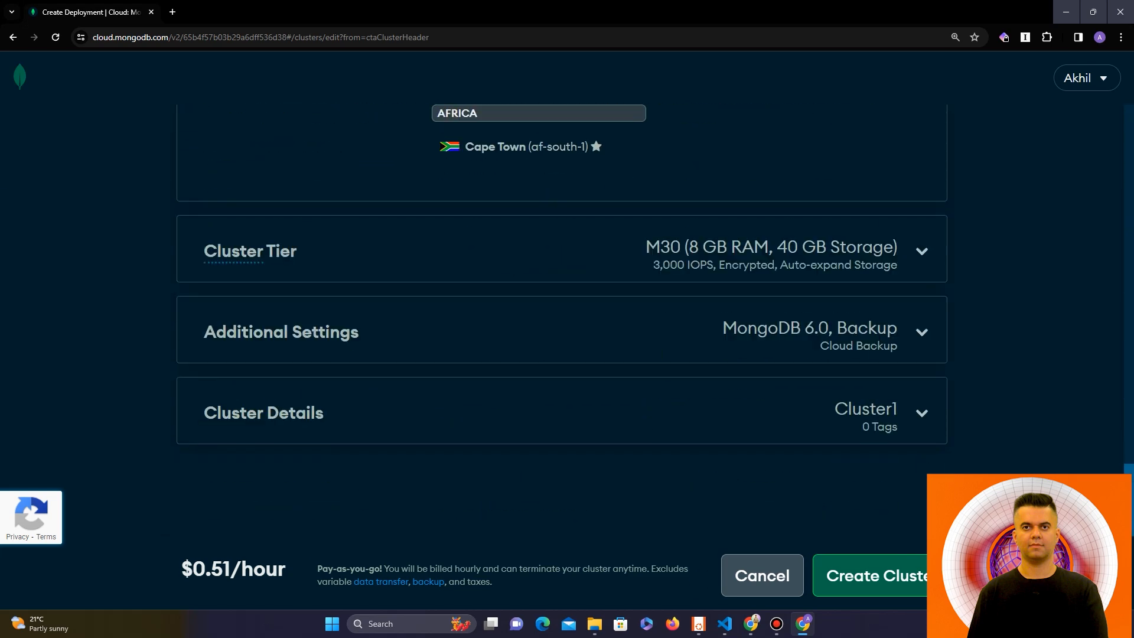
mouse_move(232, 568)
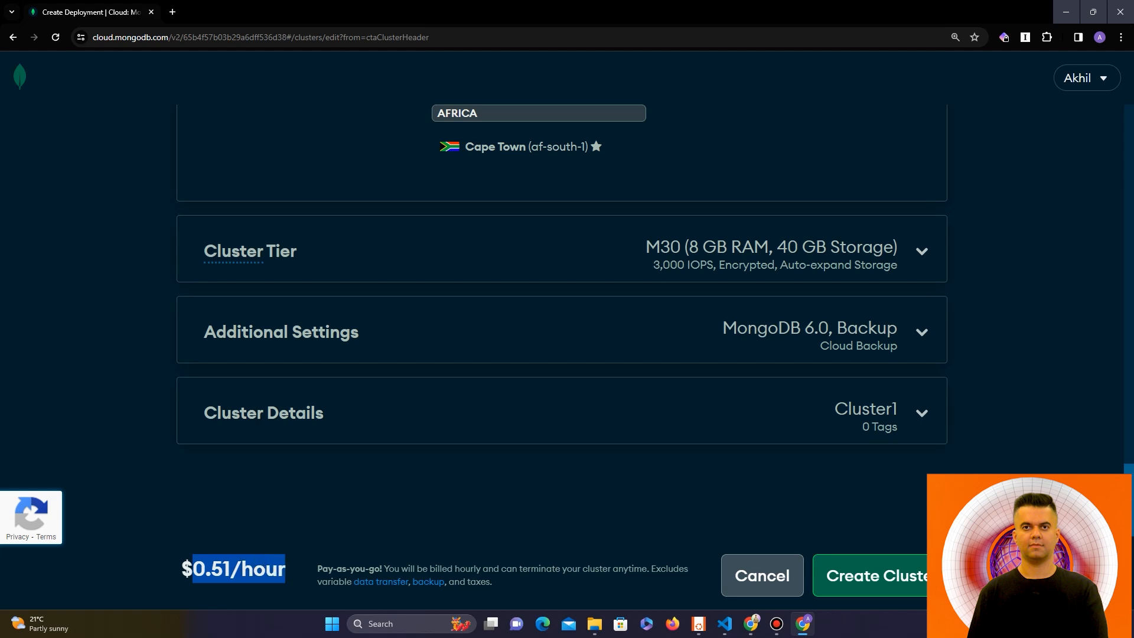
left_click(874, 576)
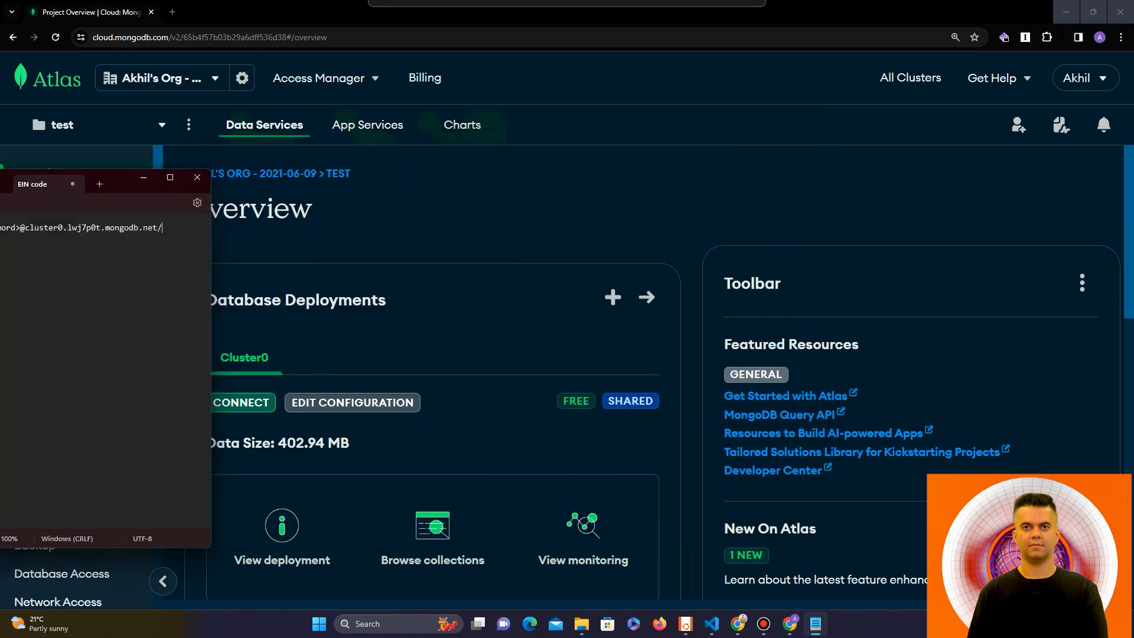
- Bring the Notepad window with the mongodb+srv connection string to the front
left_click(196, 177)
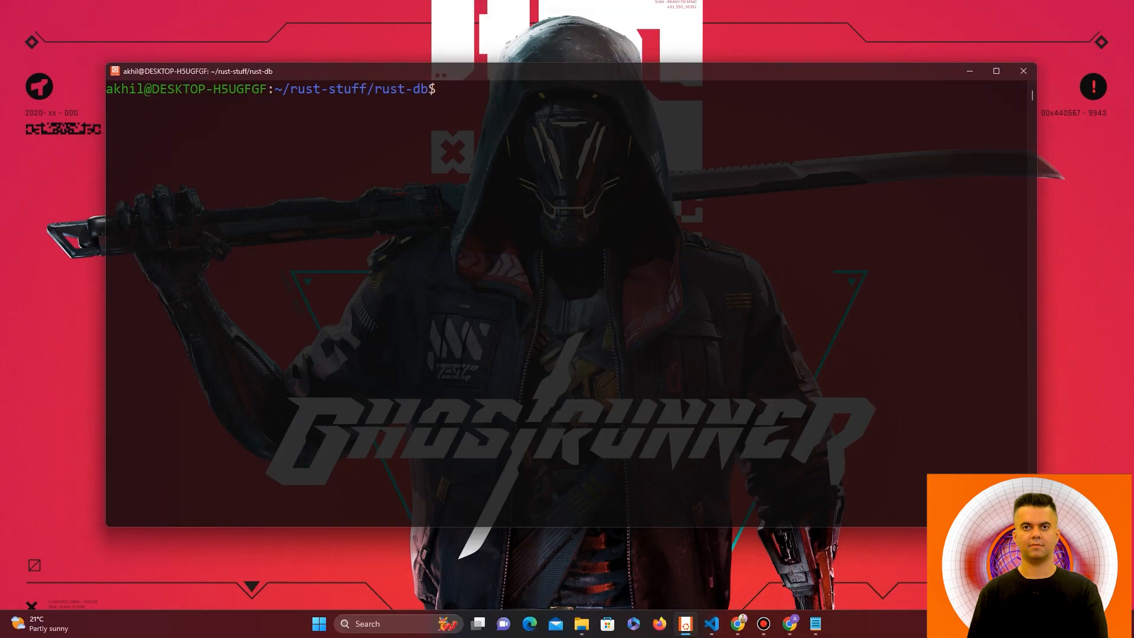
type("export")
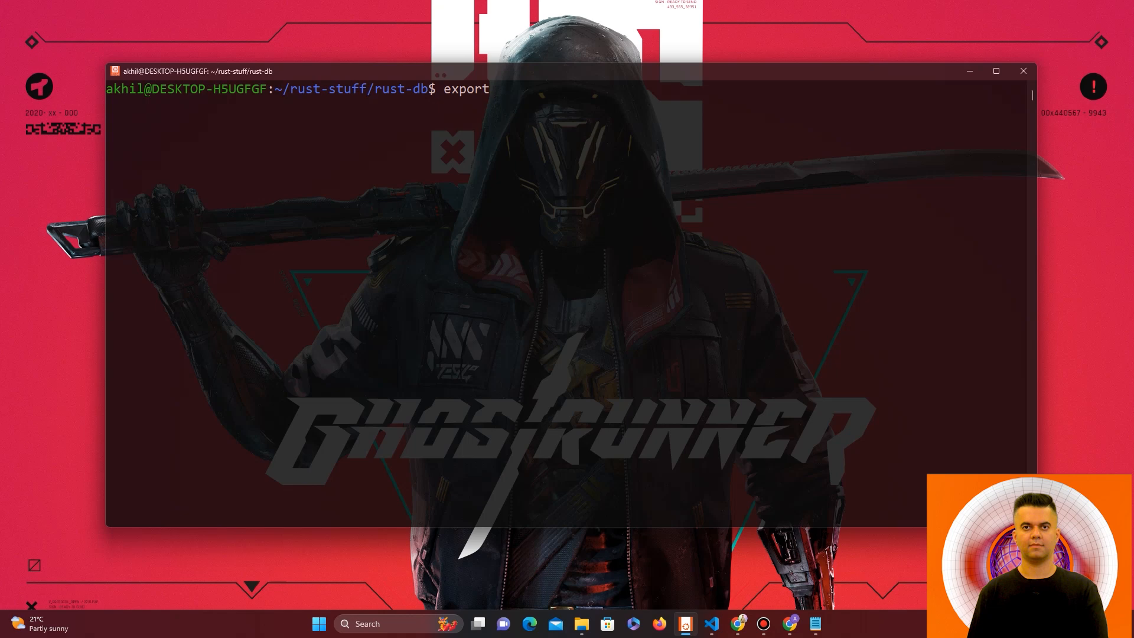
type("MONGODBU")
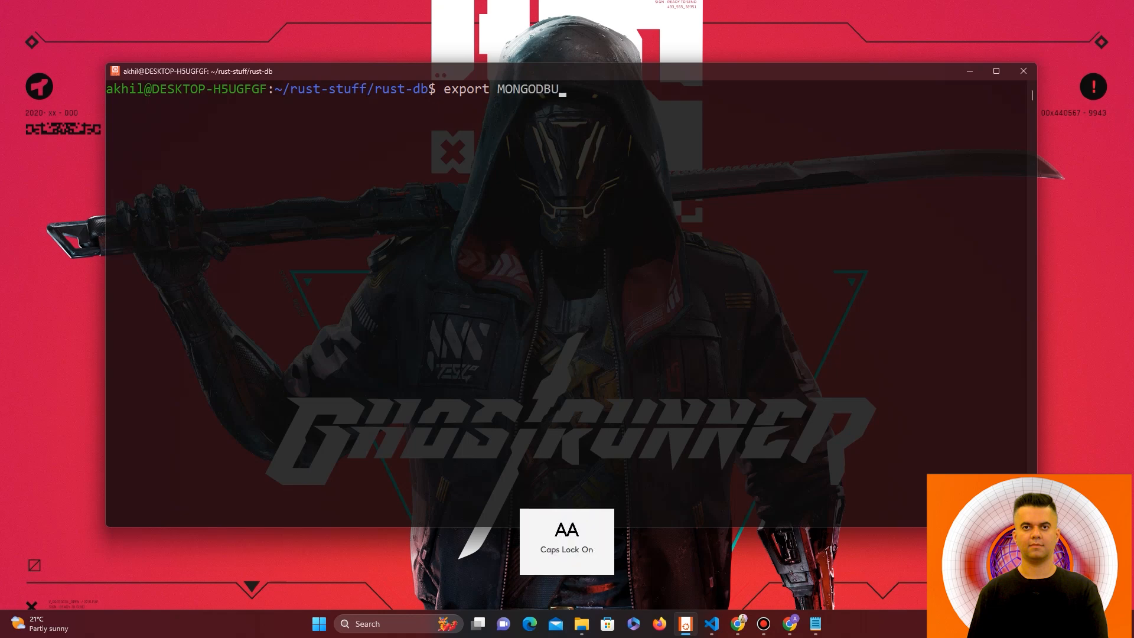
type("RI")
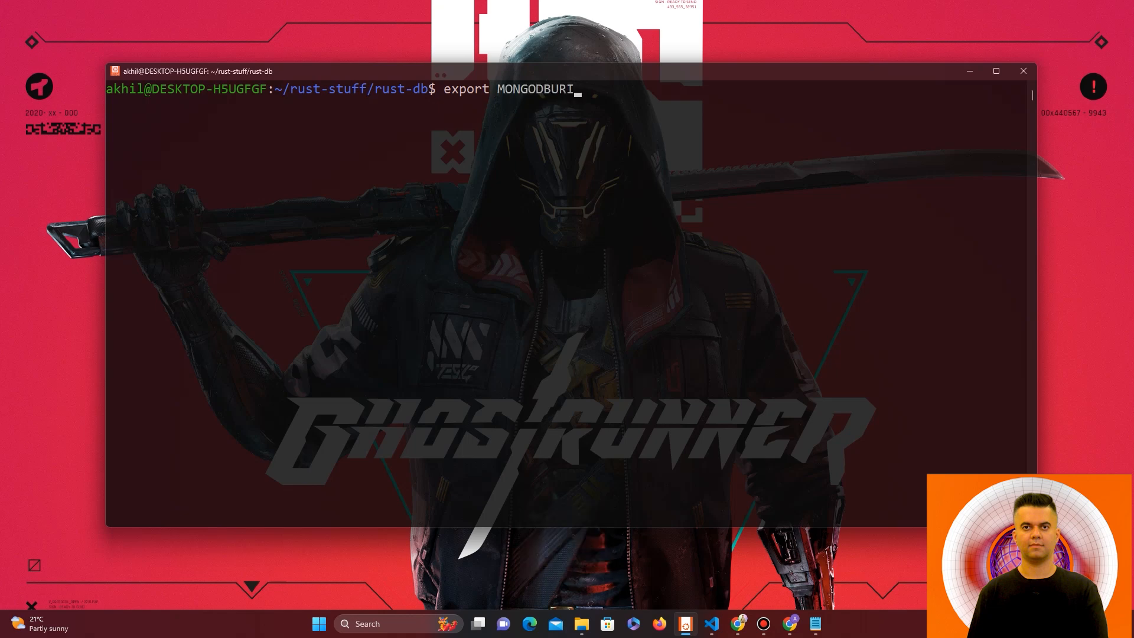
left_click(709, 624)
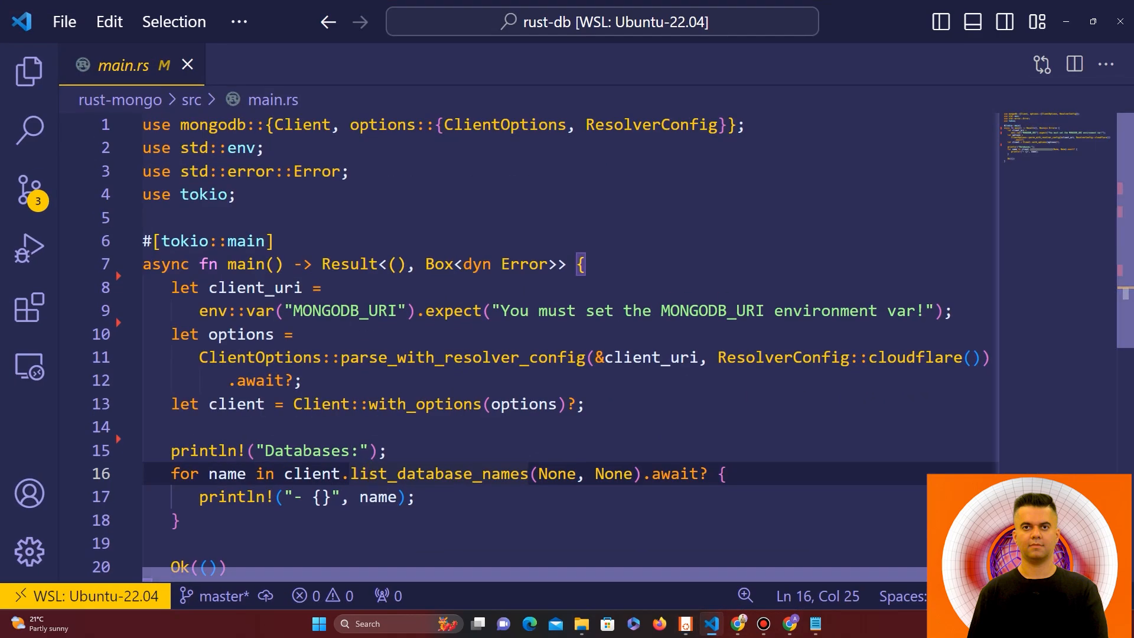
double_click(345, 310)
type("export MONGODB_URI")
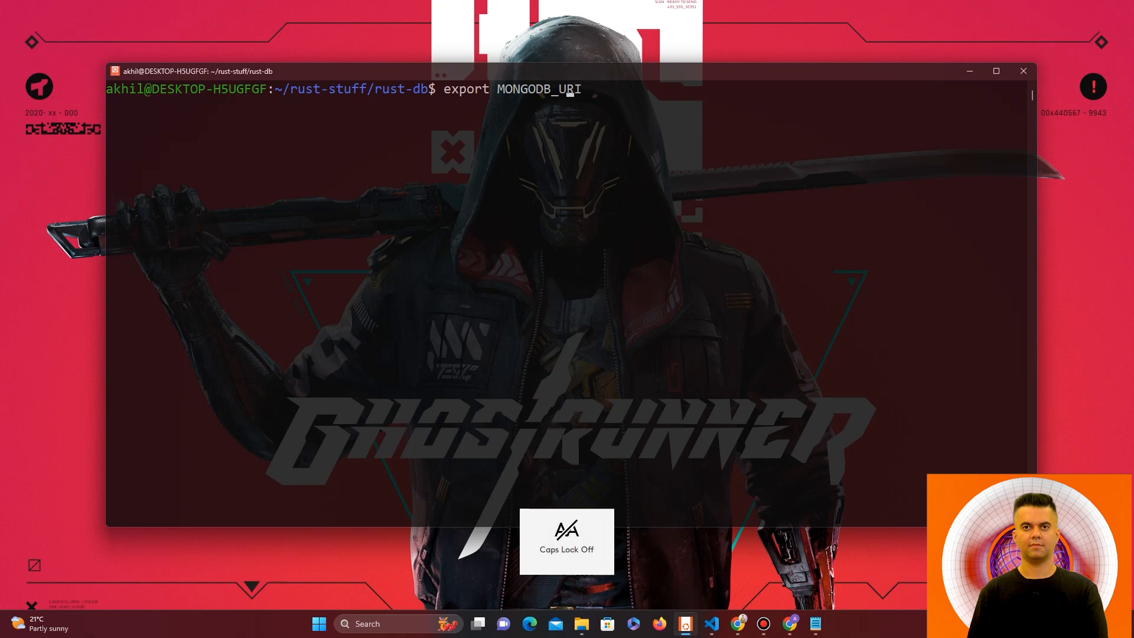
type("=")
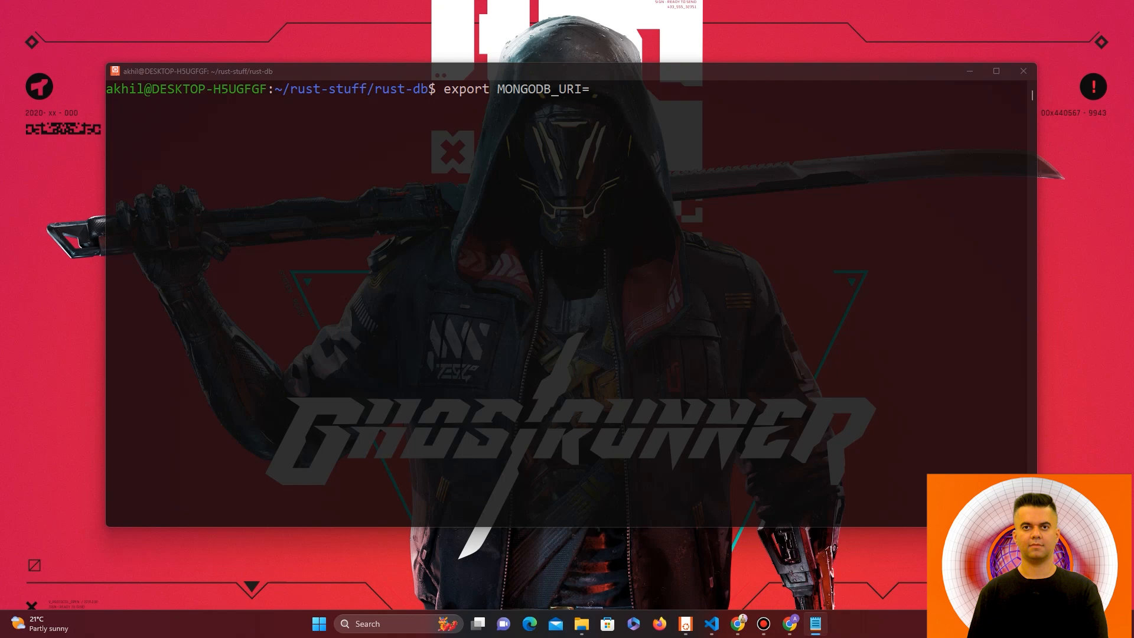
type("mongodb+srv://akhilsharma:<password>@cluster0.lwj7p0t.mongodb.net/")
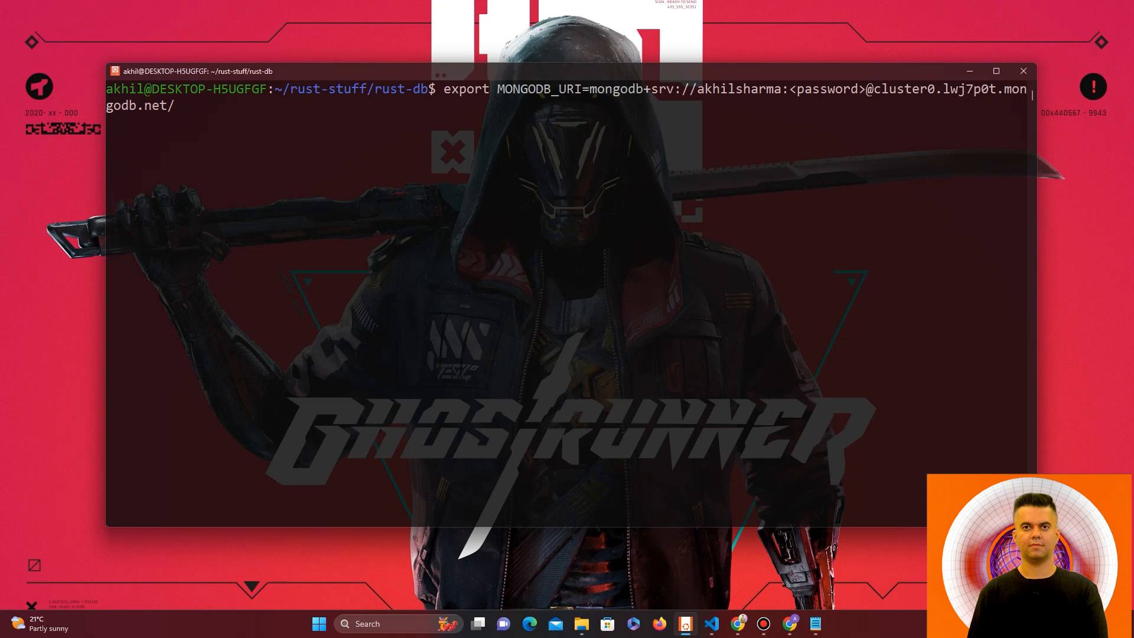
- Run the MONGODB_URI export and enter cargo run to list the cluster's databases
key("Return")
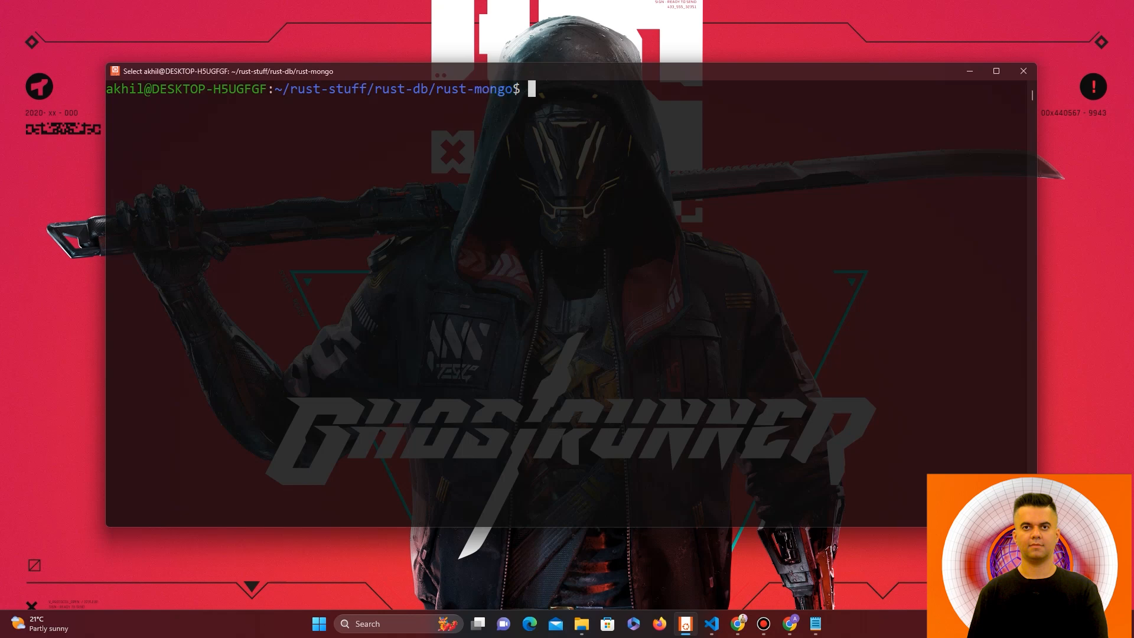
type("cargo run")
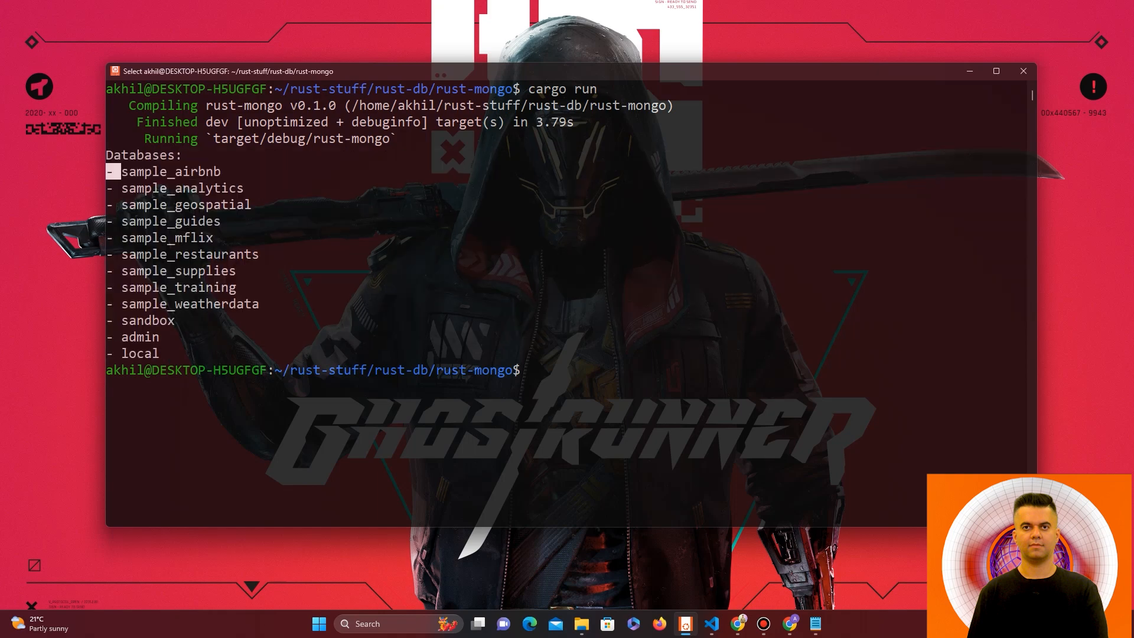
left_click(711, 624)
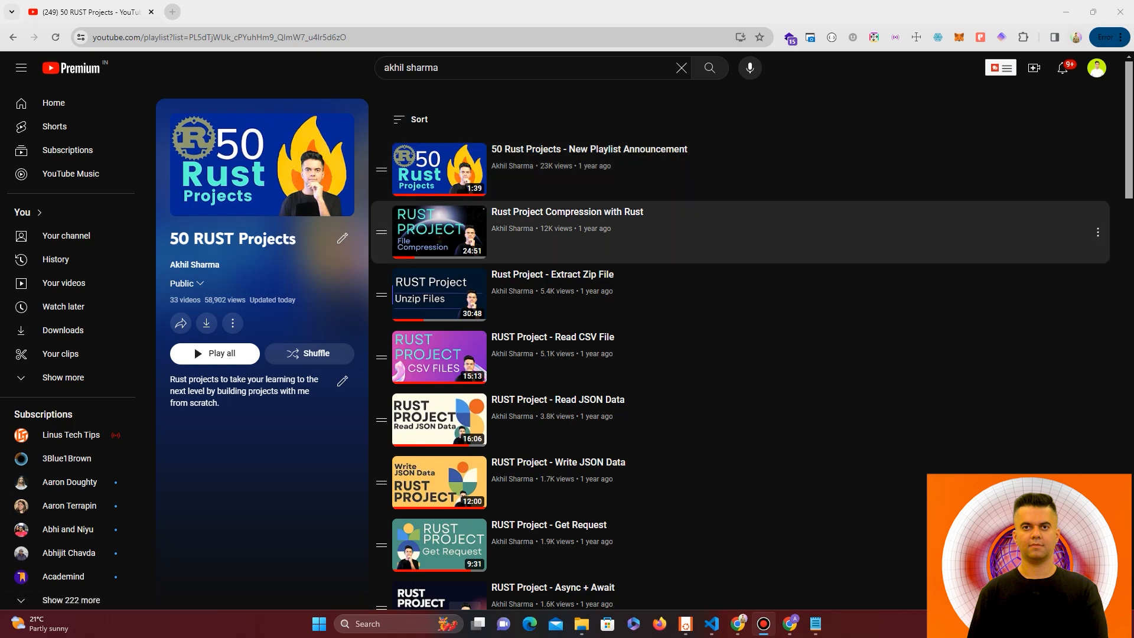
mouse_move(557, 419)
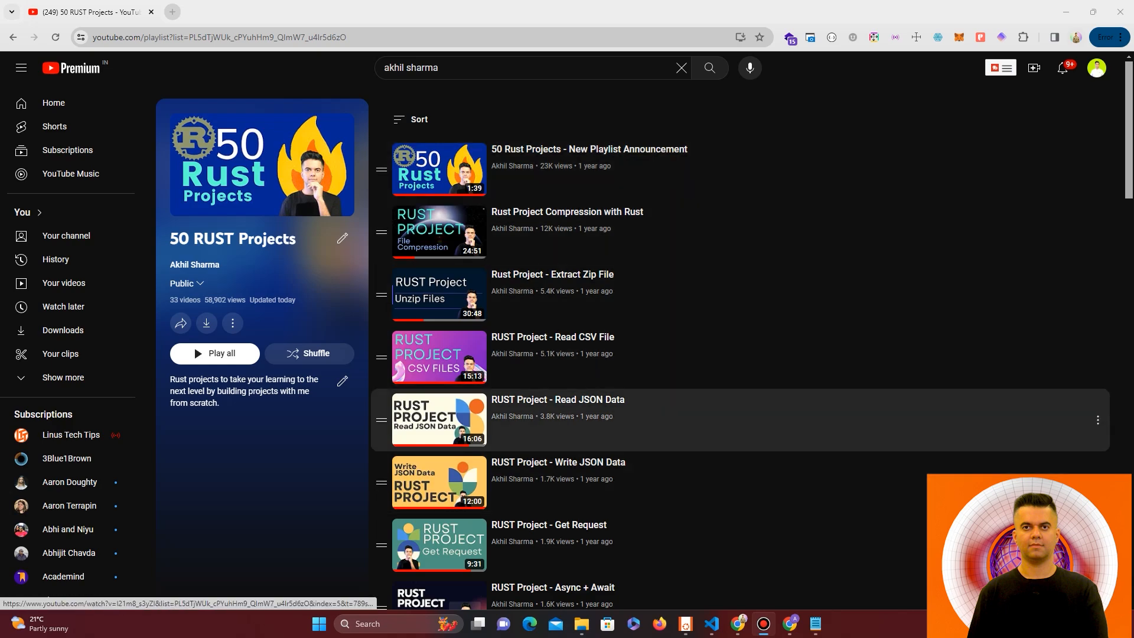
scroll("down", 3)
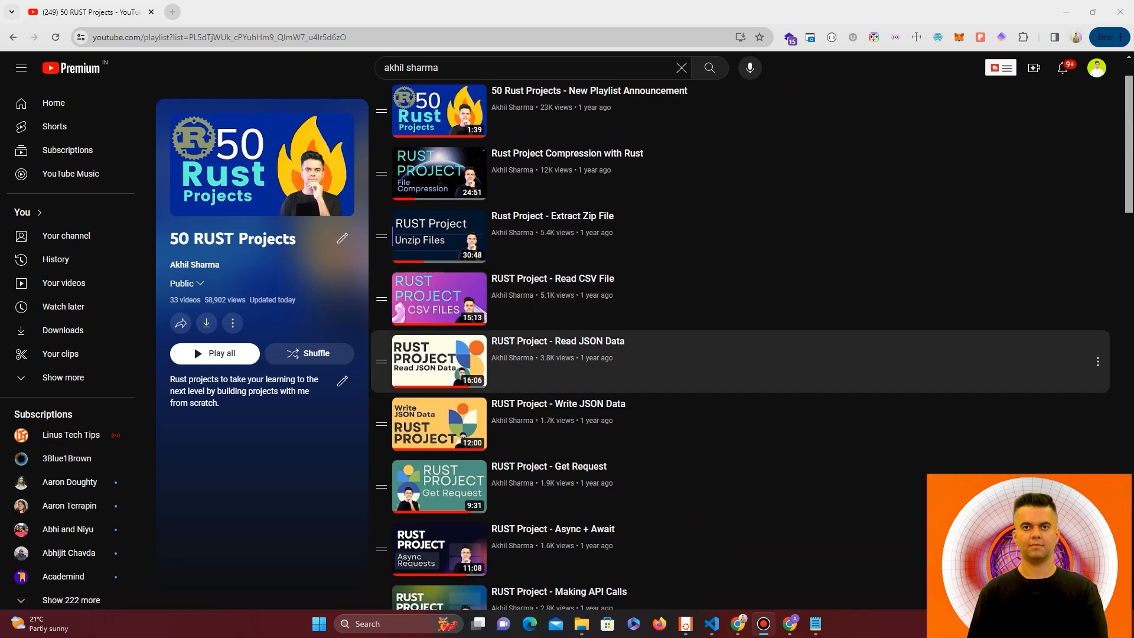
scroll("down", 3)
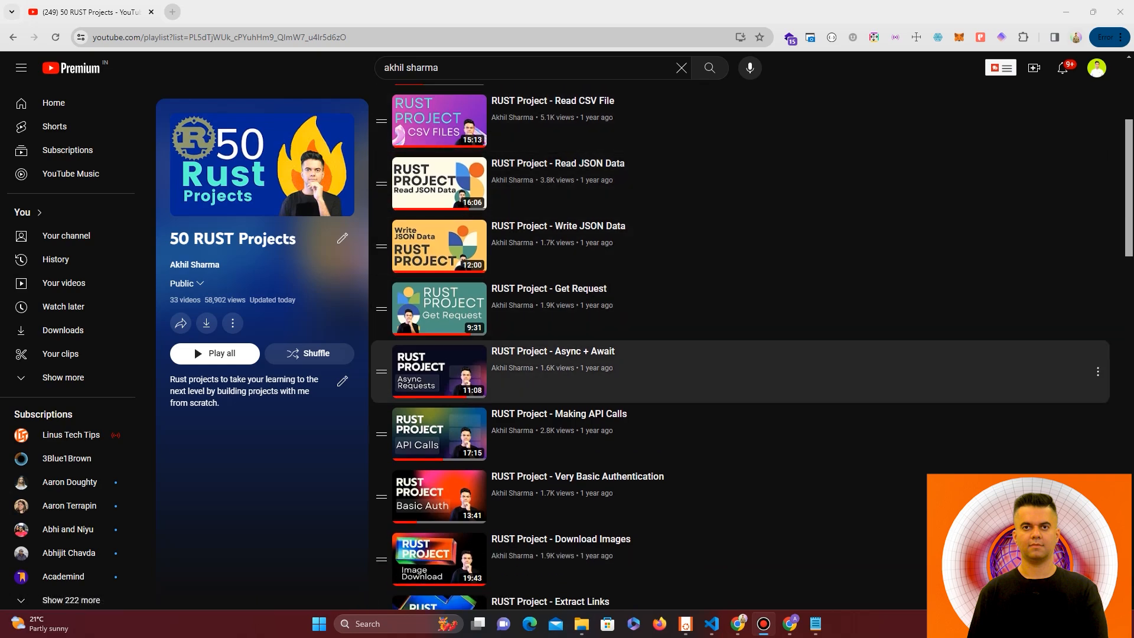
scroll("down", 3)
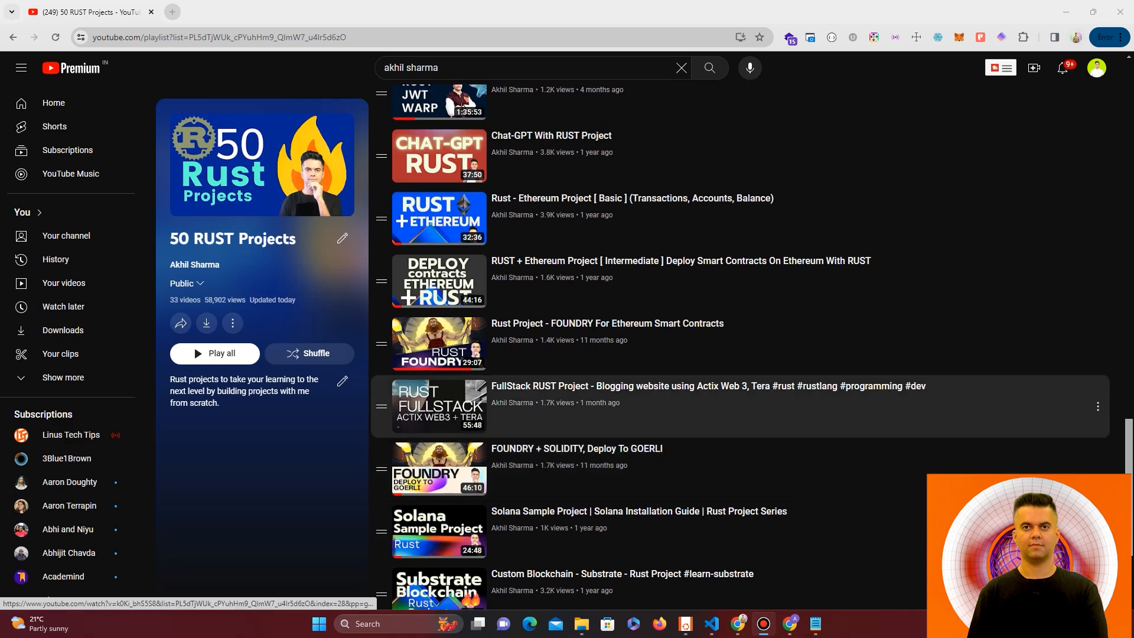
scroll("down", 3)
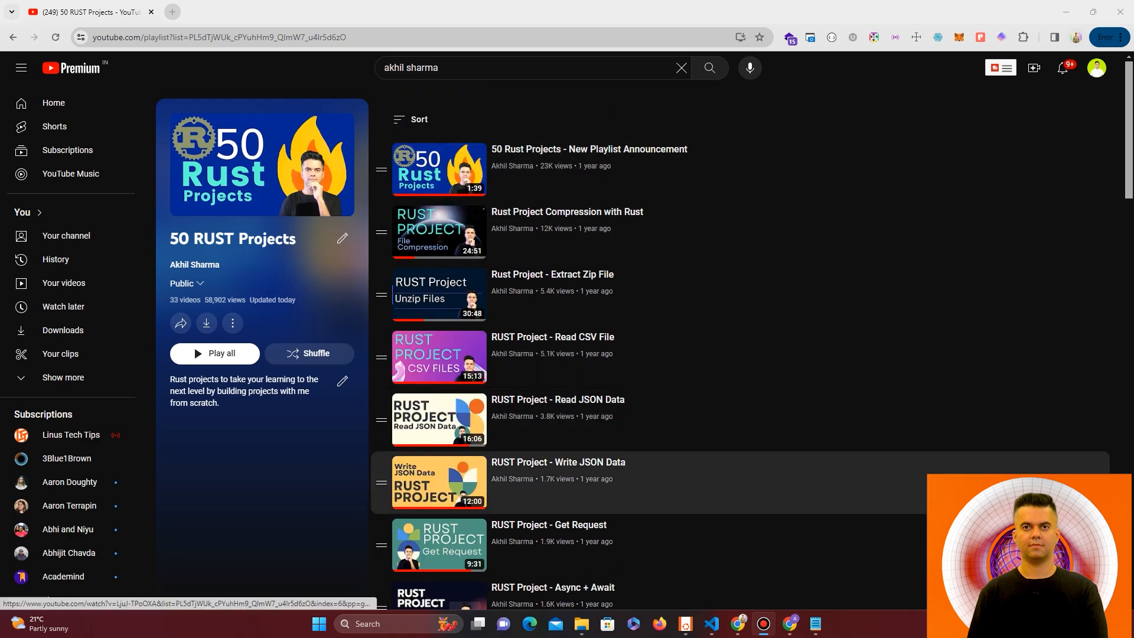
mouse_move(556, 462)
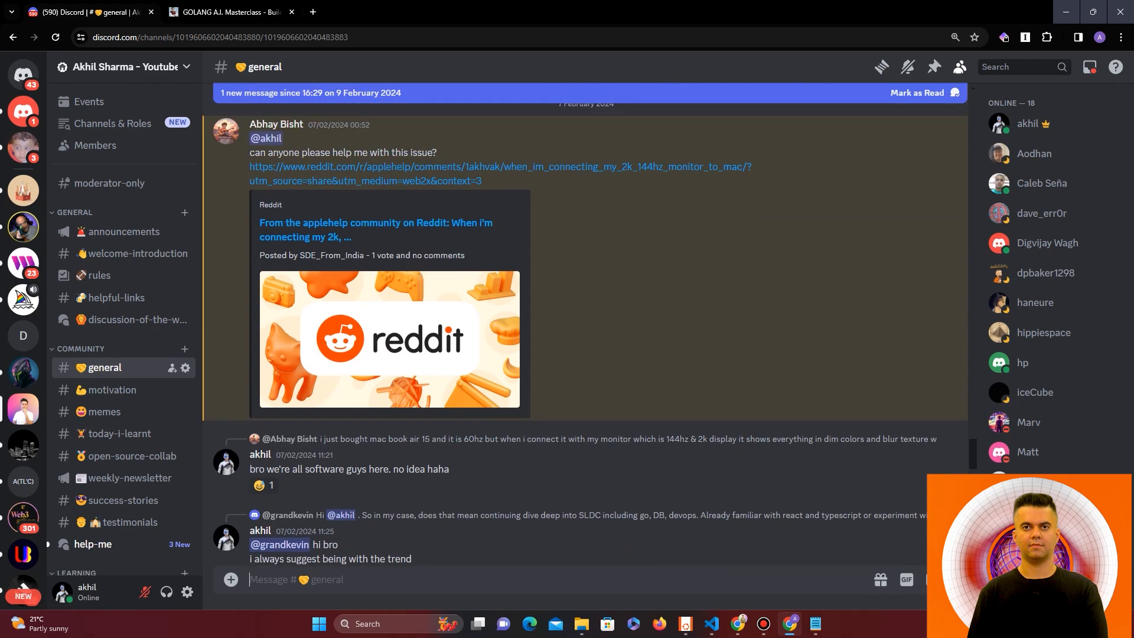
- Scroll through Discord's #general channel, then switch to the GOLANG A.I. Masterclass tab
scroll("up", 3)
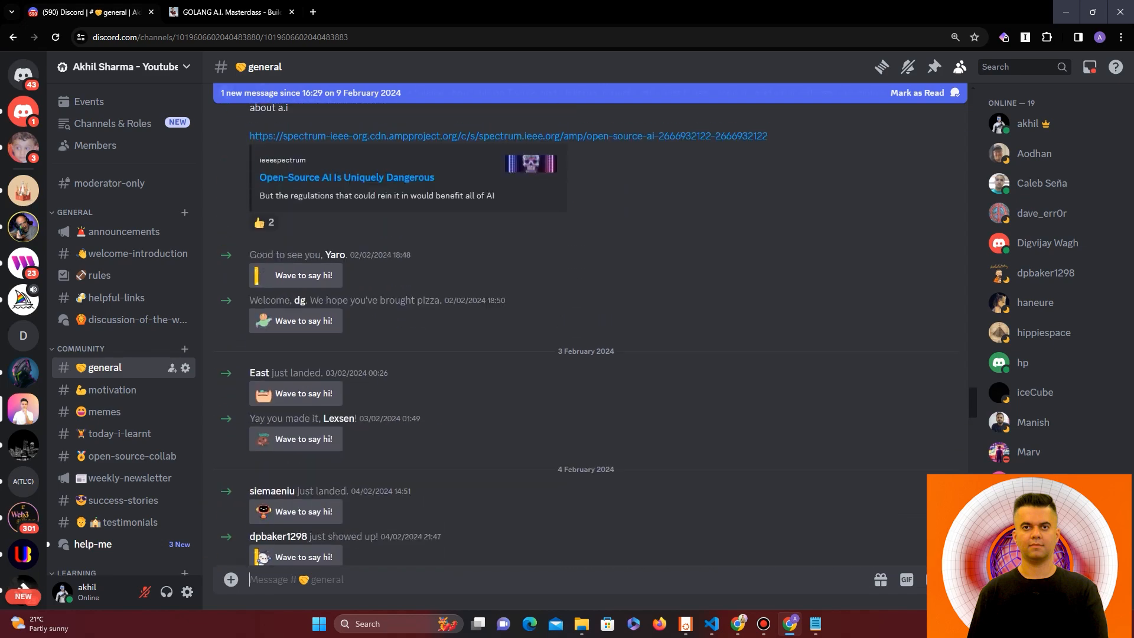
scroll("up", 3)
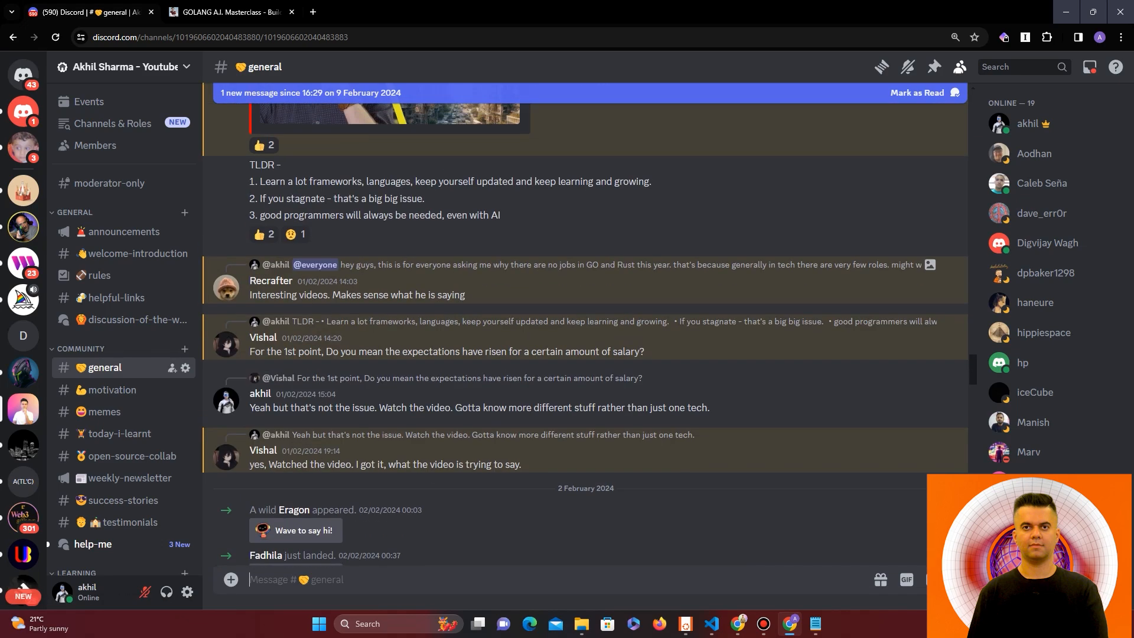
scroll("down", 3)
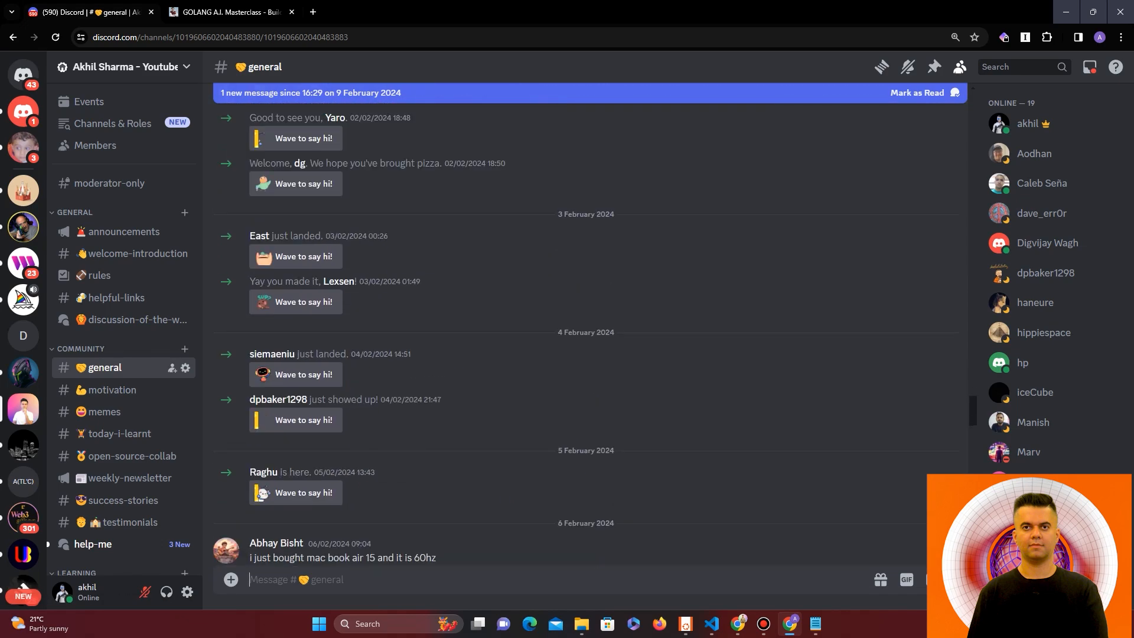
scroll("down", 3)
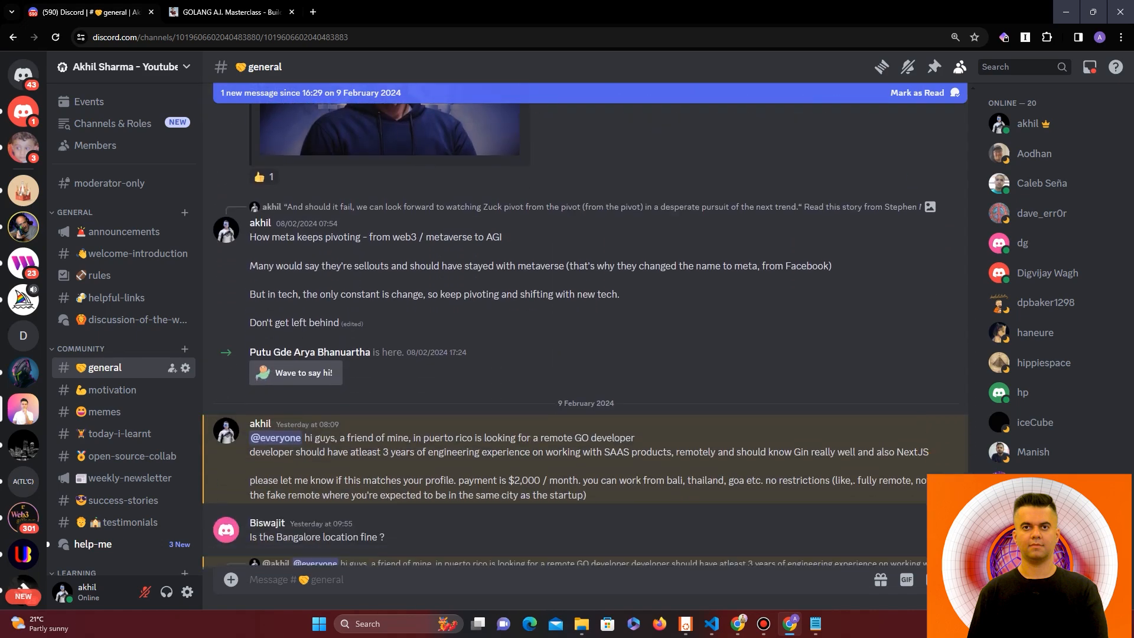
scroll("up", 3)
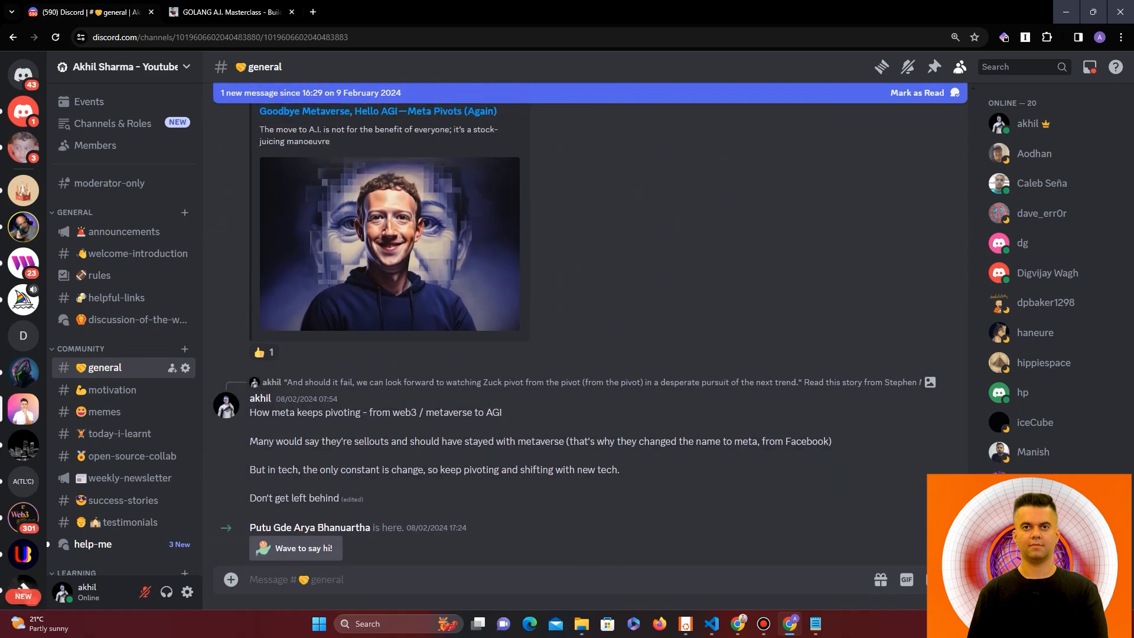
scroll("down", 3)
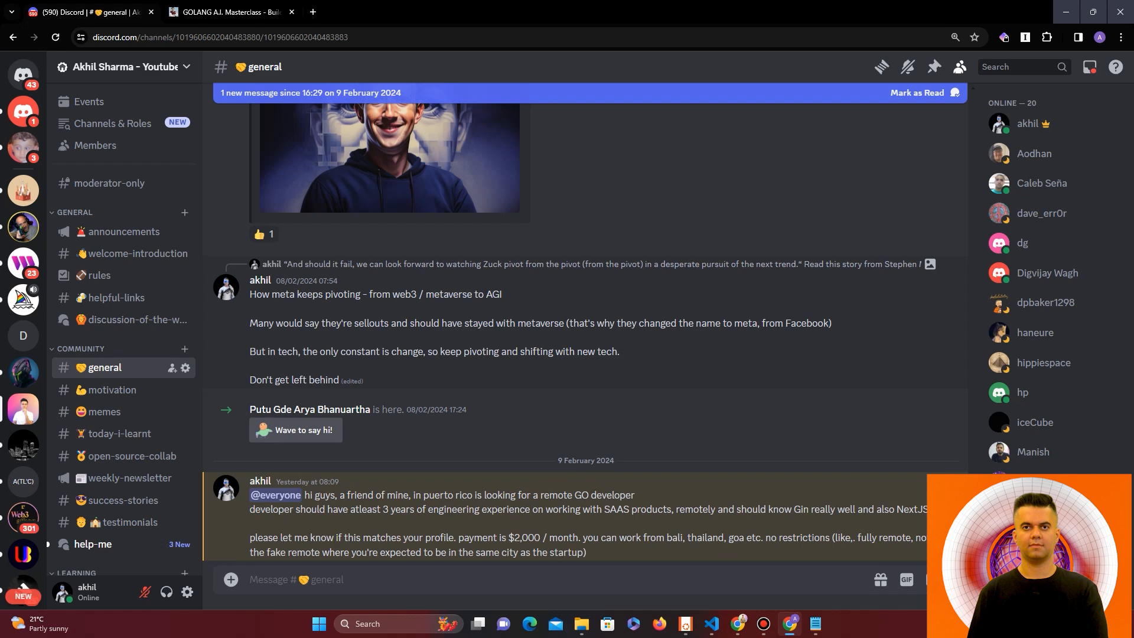
left_click(229, 11)
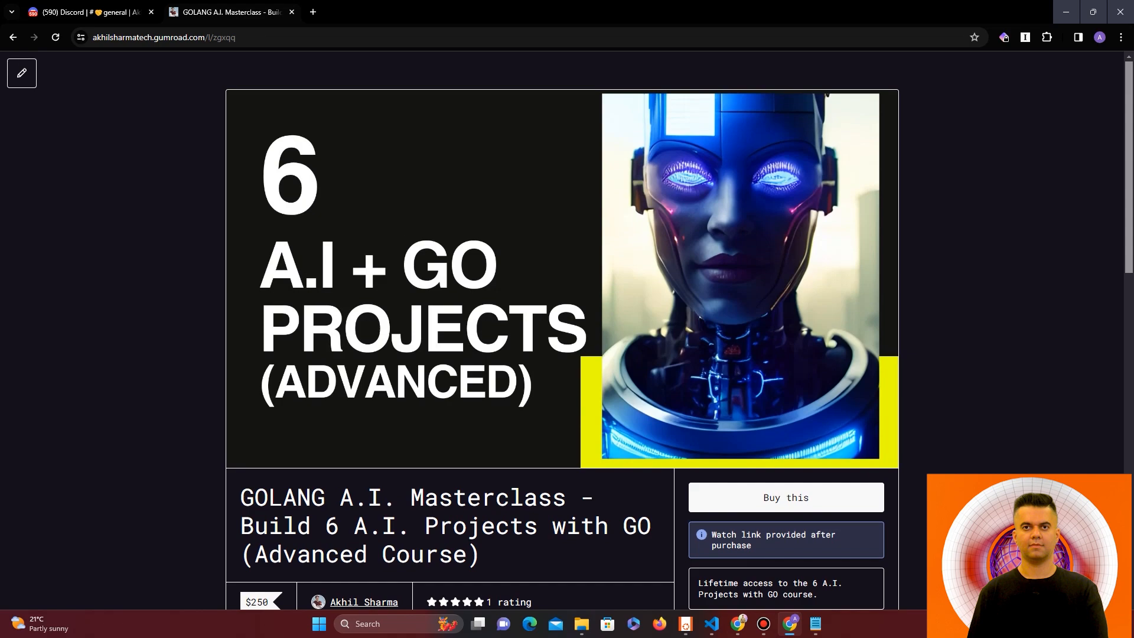
scroll("down", 3)
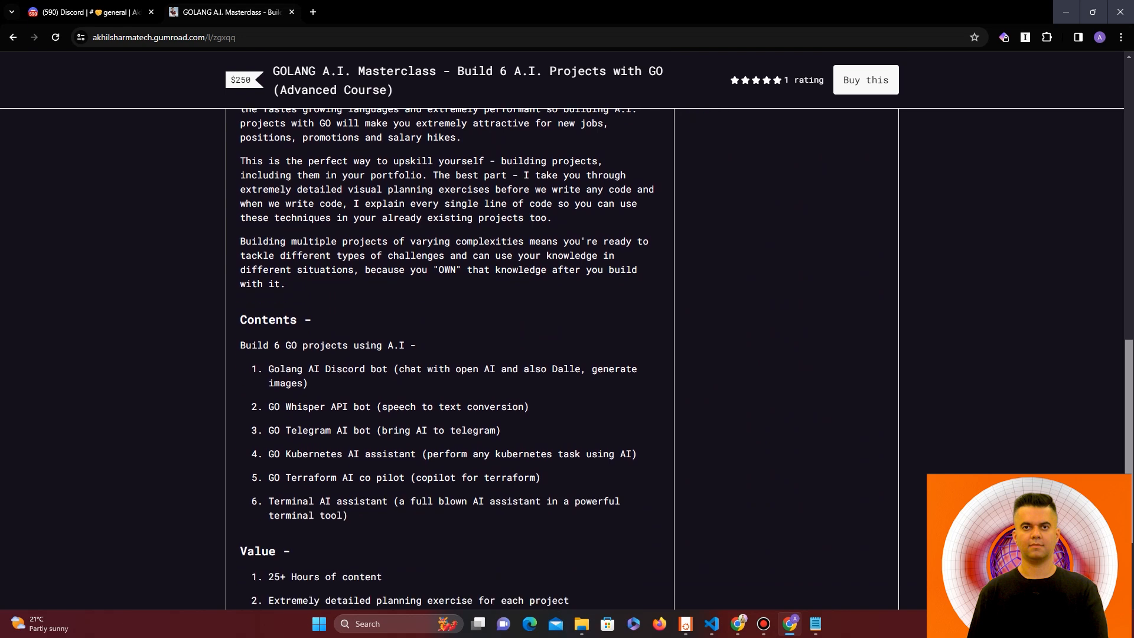
scroll("down", 3)
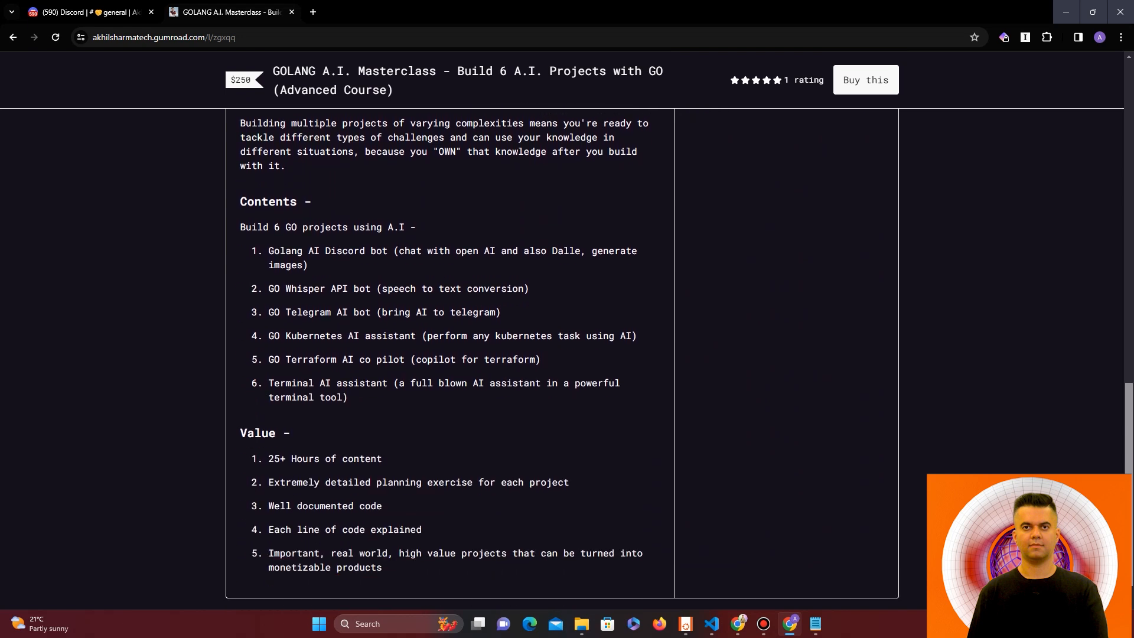
double_click(324, 458)
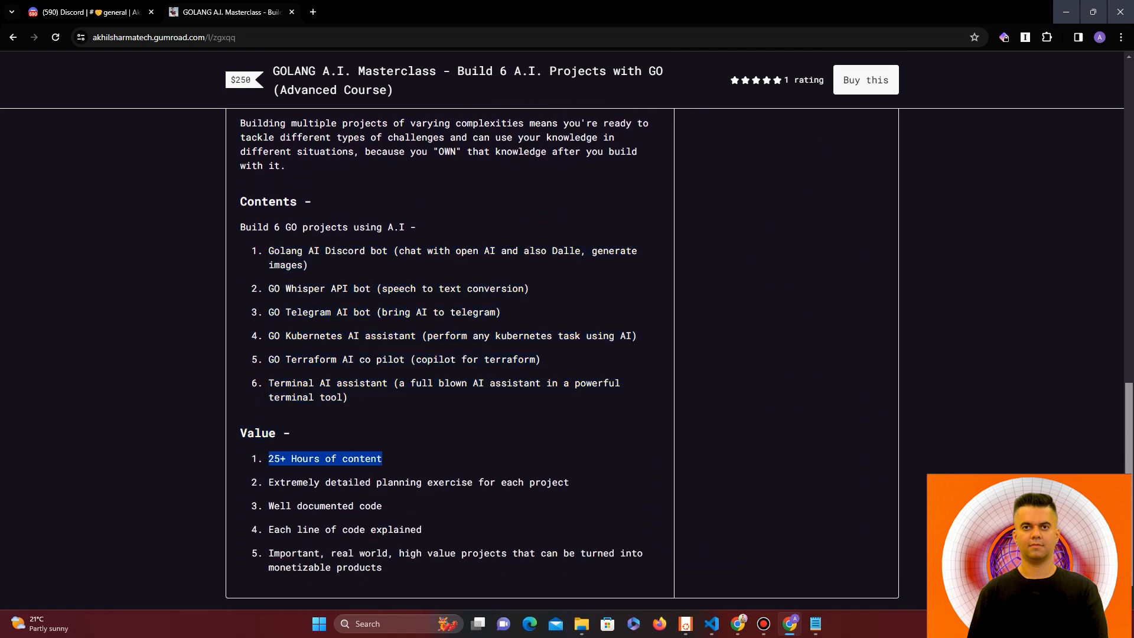
scroll("up", 3)
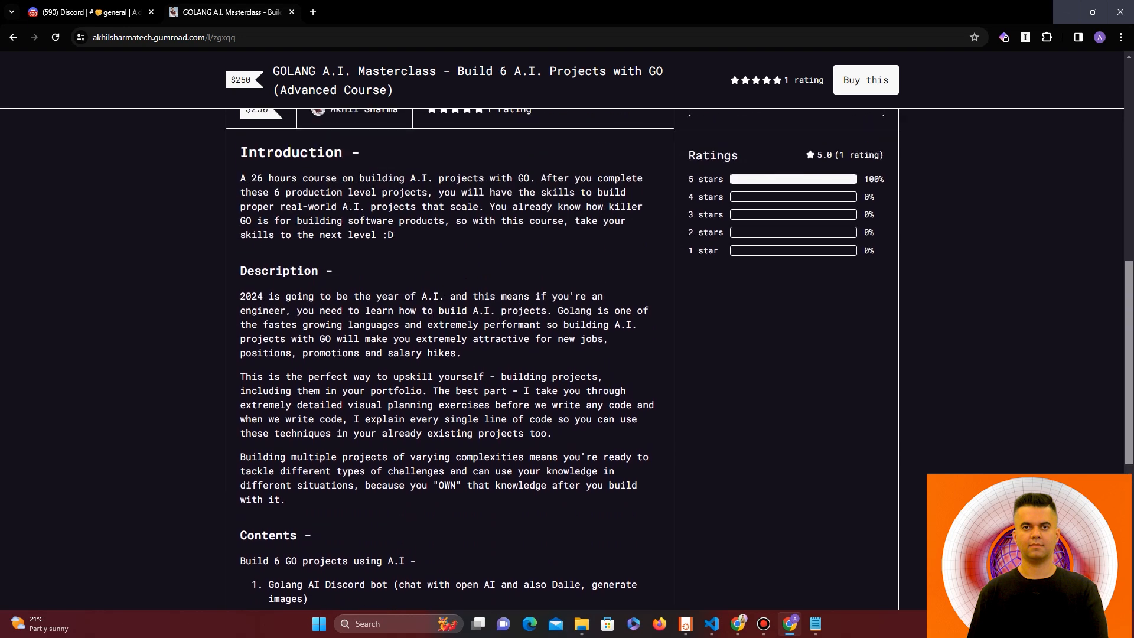
scroll("up", 3)
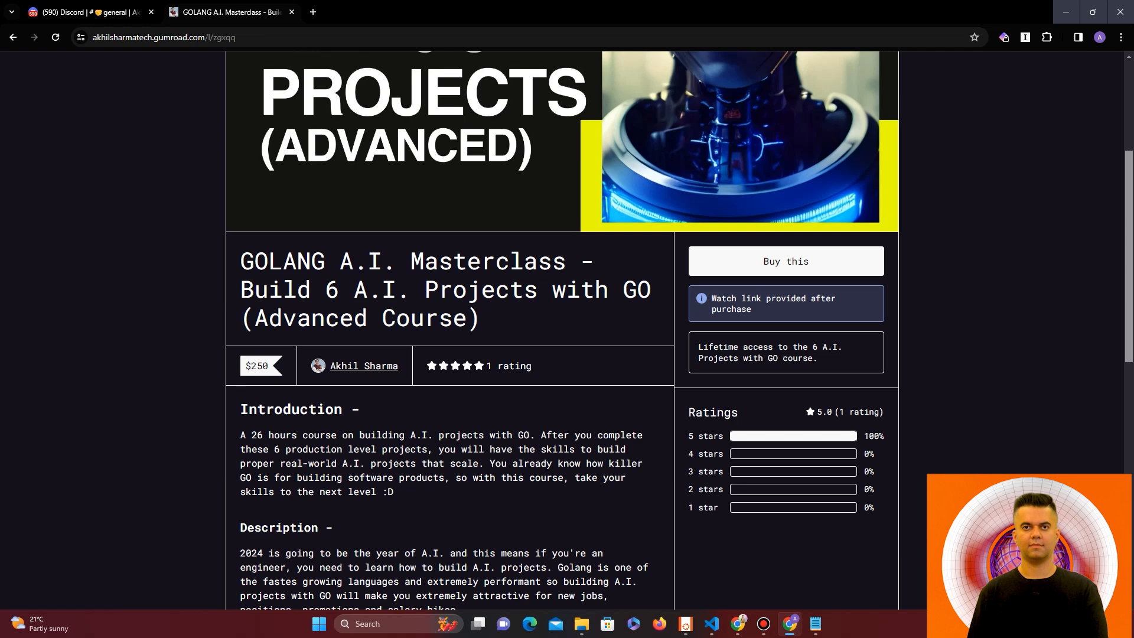
scroll("up", 3)
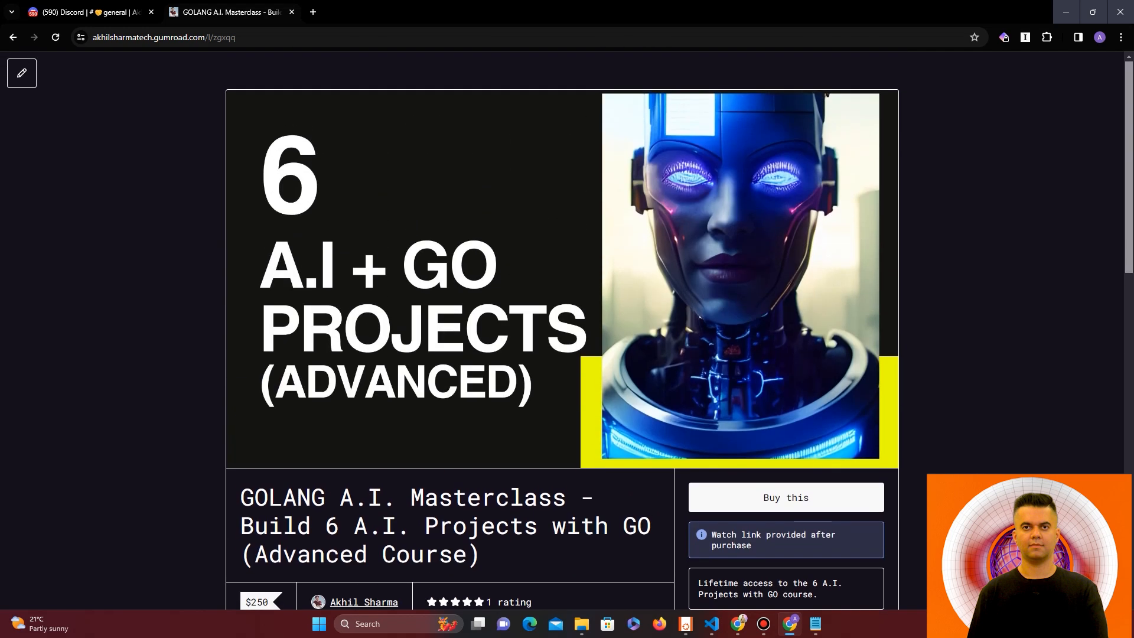
scroll("down", 3)
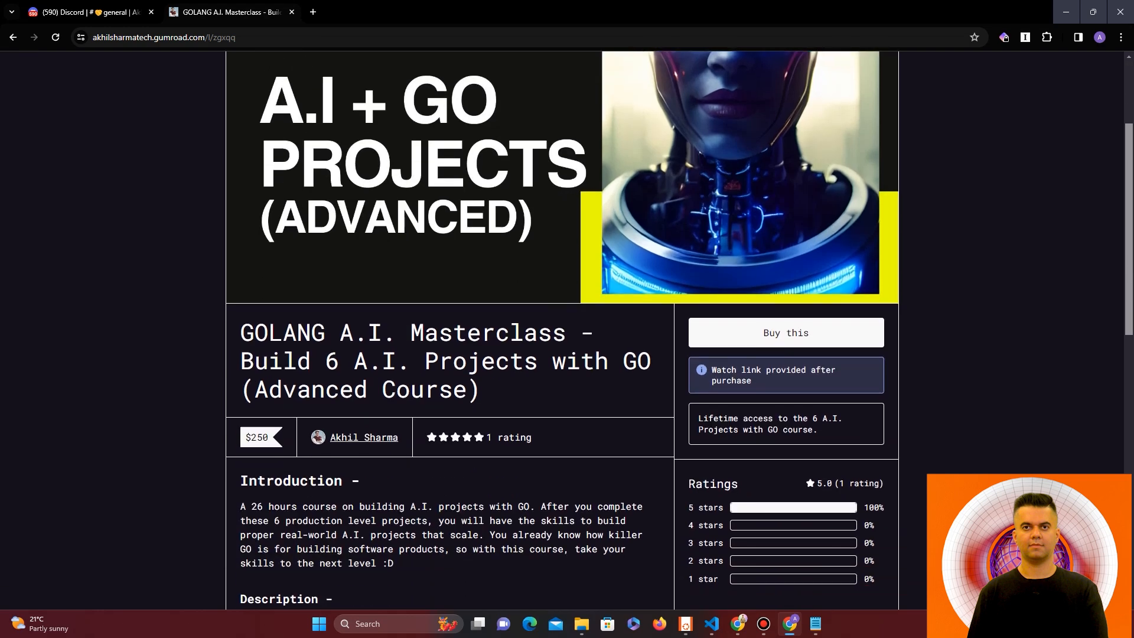
scroll("up", 3)
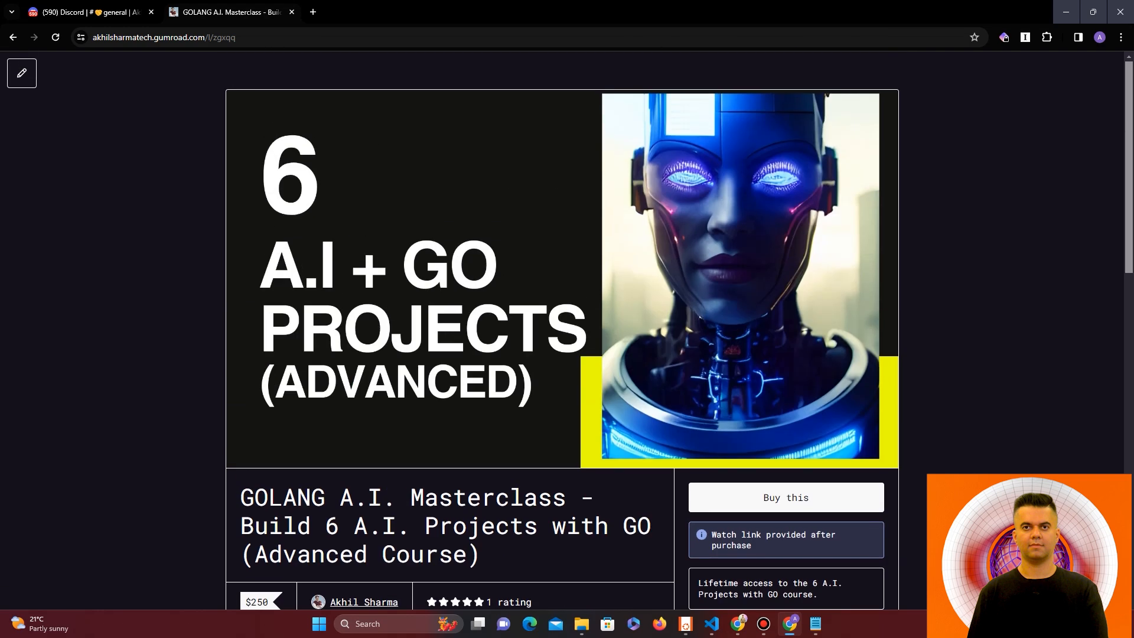